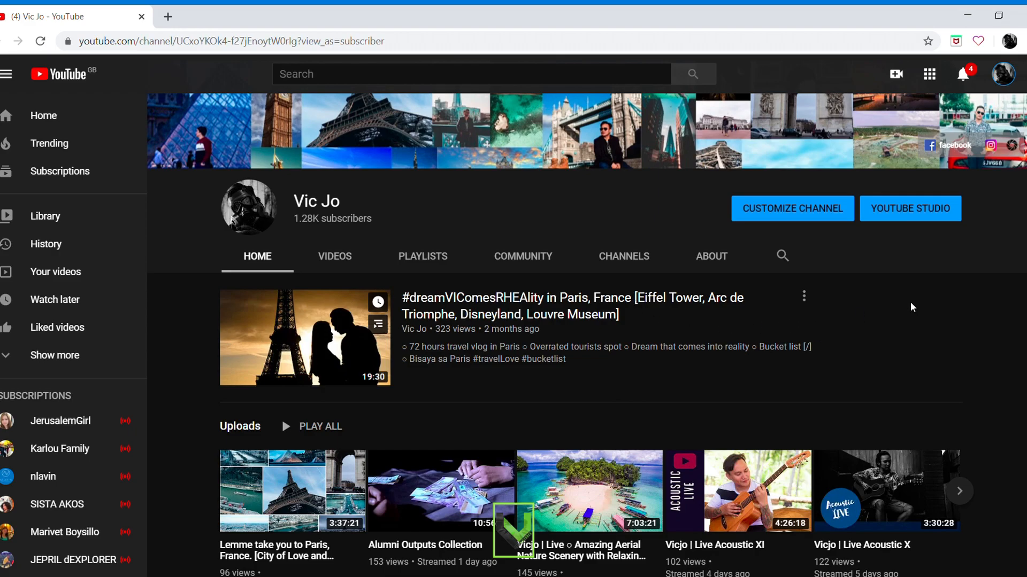
{"action": "mouse_move", "coordinate": [891, 314]}
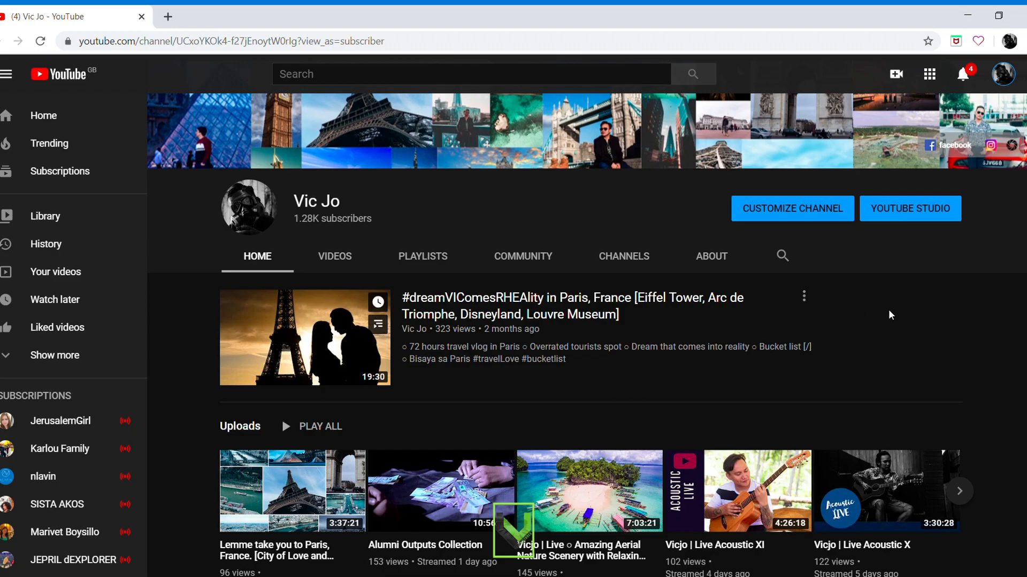
{"action": "mouse_move", "coordinate": [860, 316]}
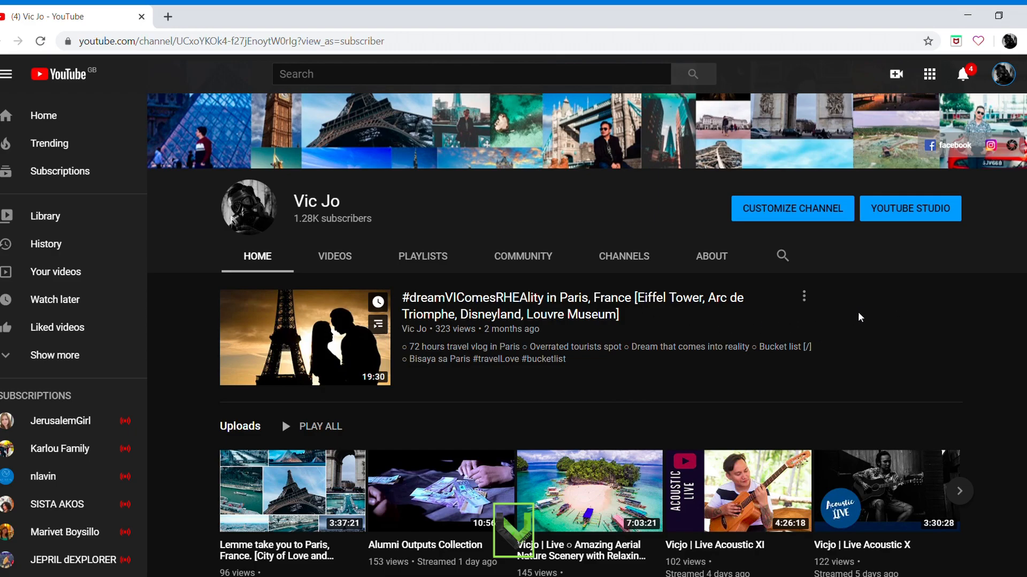
{"action": "mouse_move", "coordinate": [853, 320]}
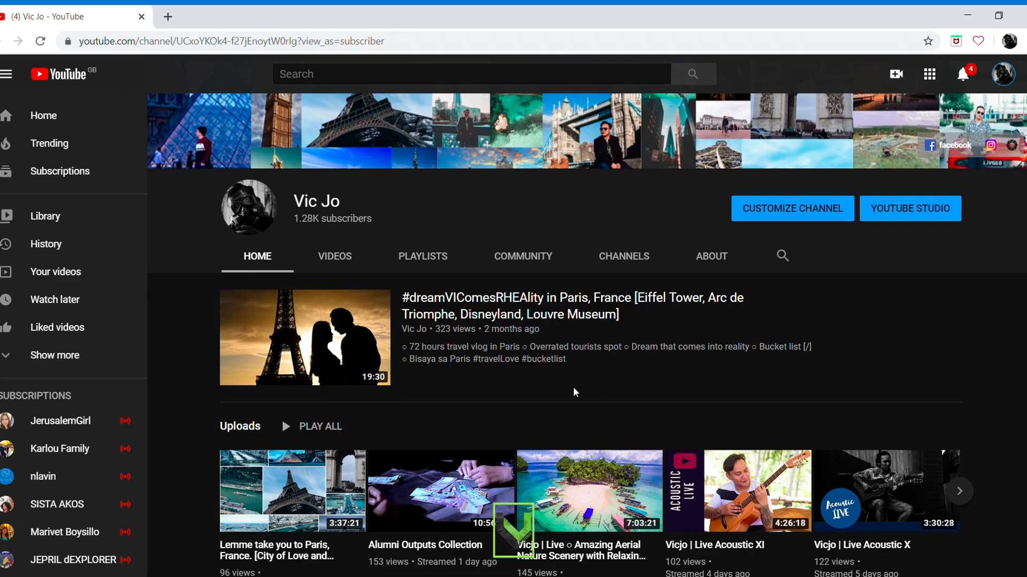
{"action": "mouse_move", "coordinate": [483, 411]}
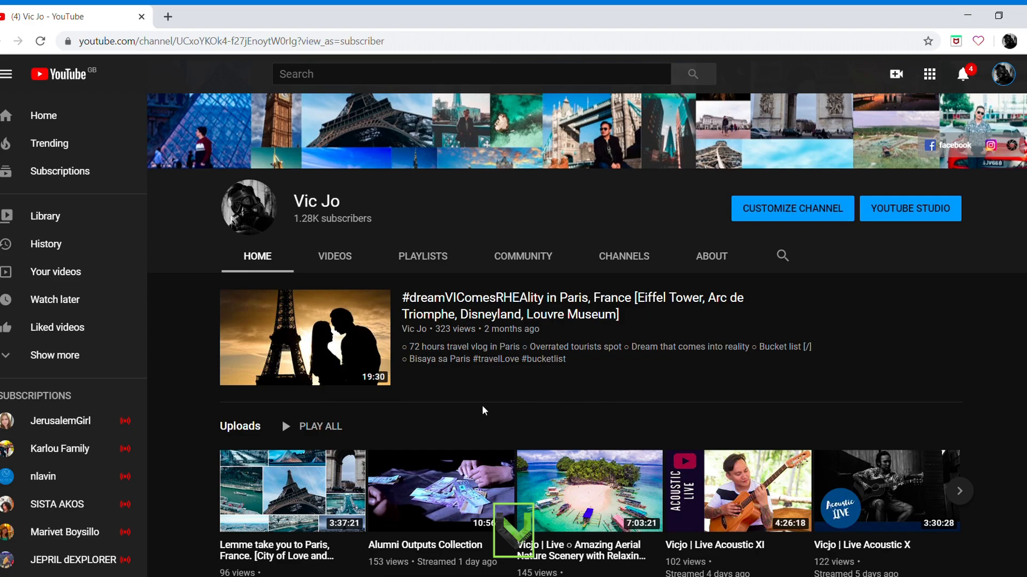
{"action": "mouse_move", "coordinate": [534, 405]}
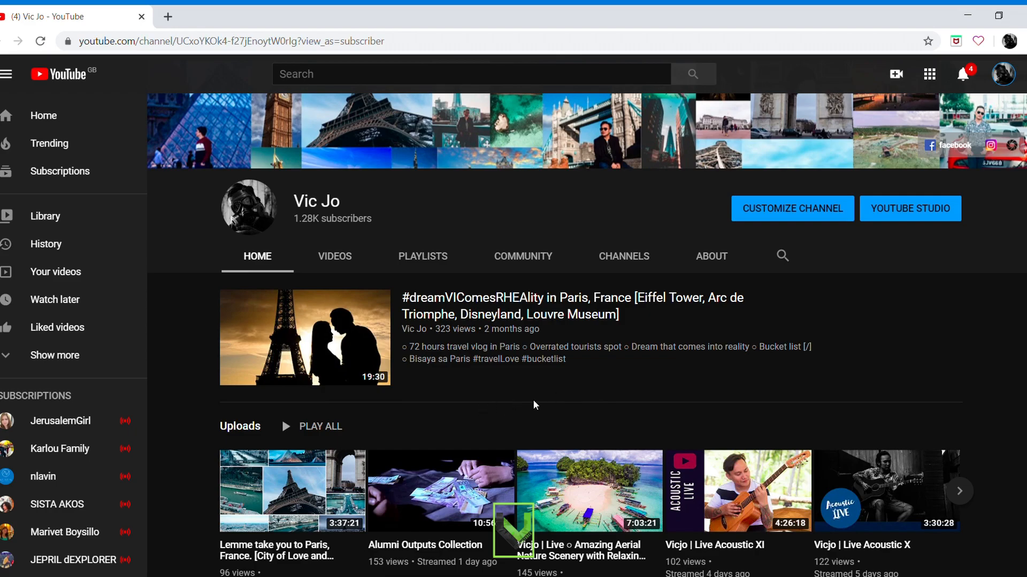
Go from the channel page into YouTube Studio and show the Videos uploads list
{"action": "left_click", "coordinate": [1003, 74]}
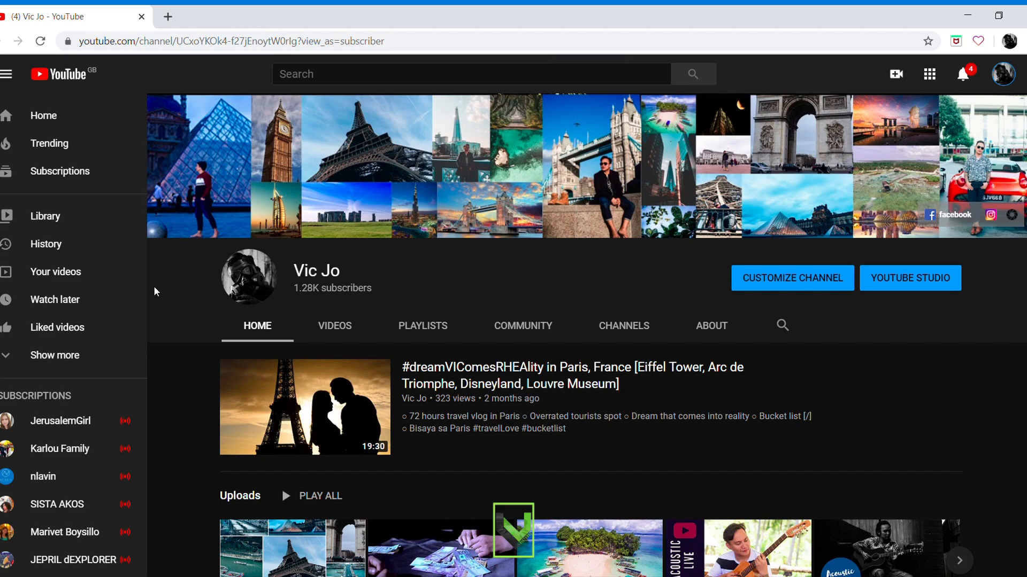
{"action": "mouse_move", "coordinate": [451, 355]}
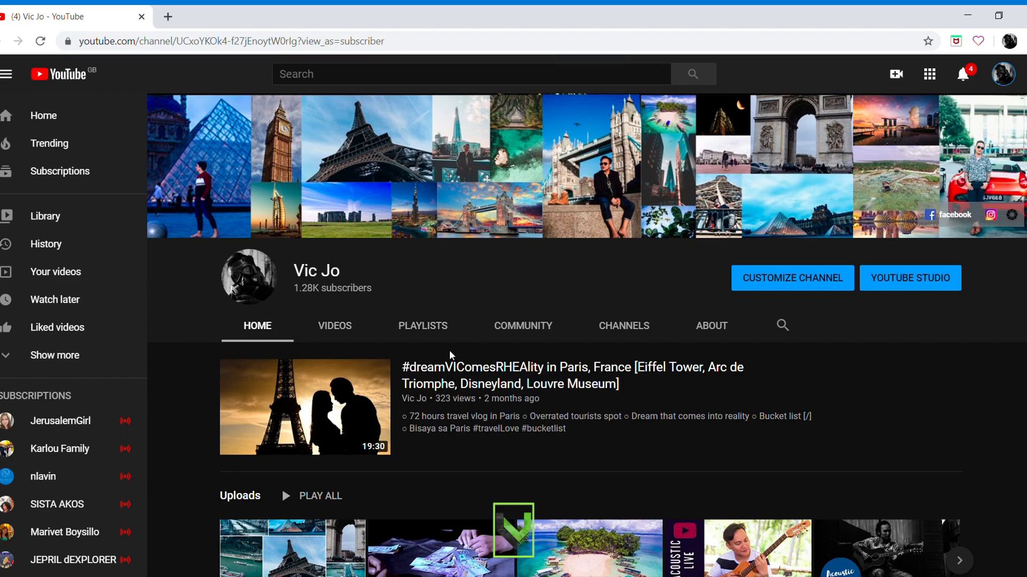
{"action": "mouse_move", "coordinate": [956, 281]}
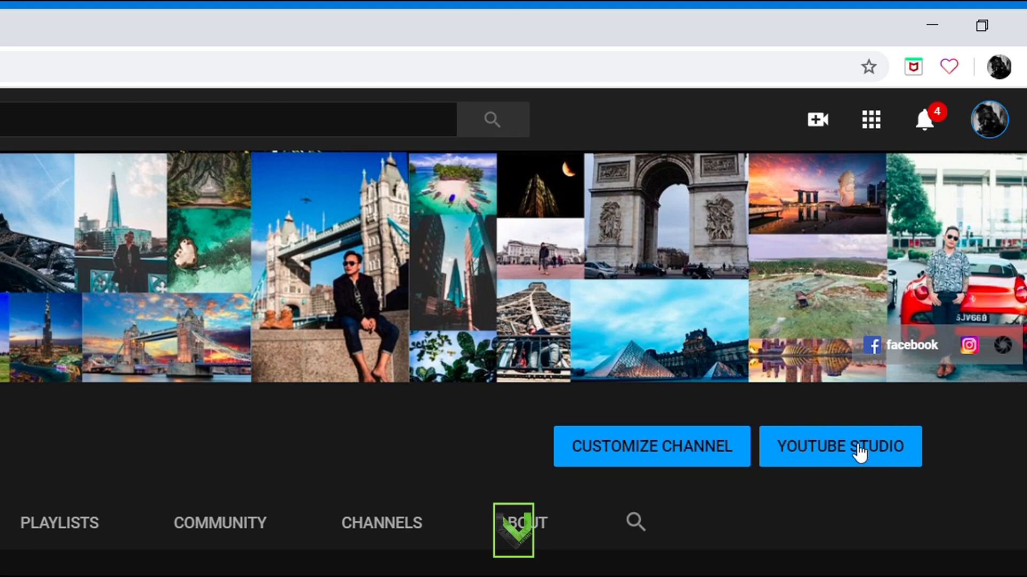
{"action": "left_click", "coordinate": [860, 447]}
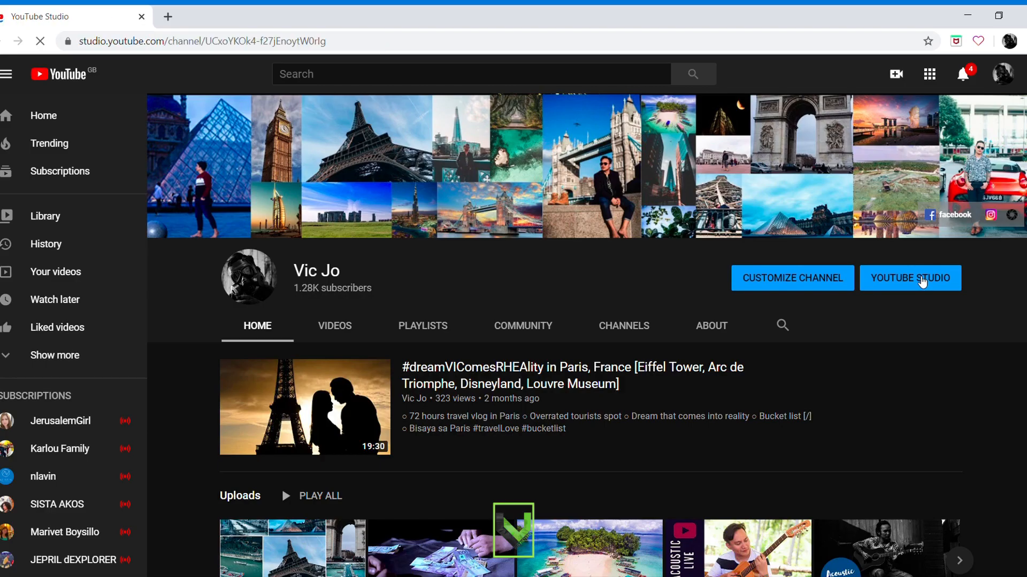
{"action": "left_click", "coordinate": [910, 278]}
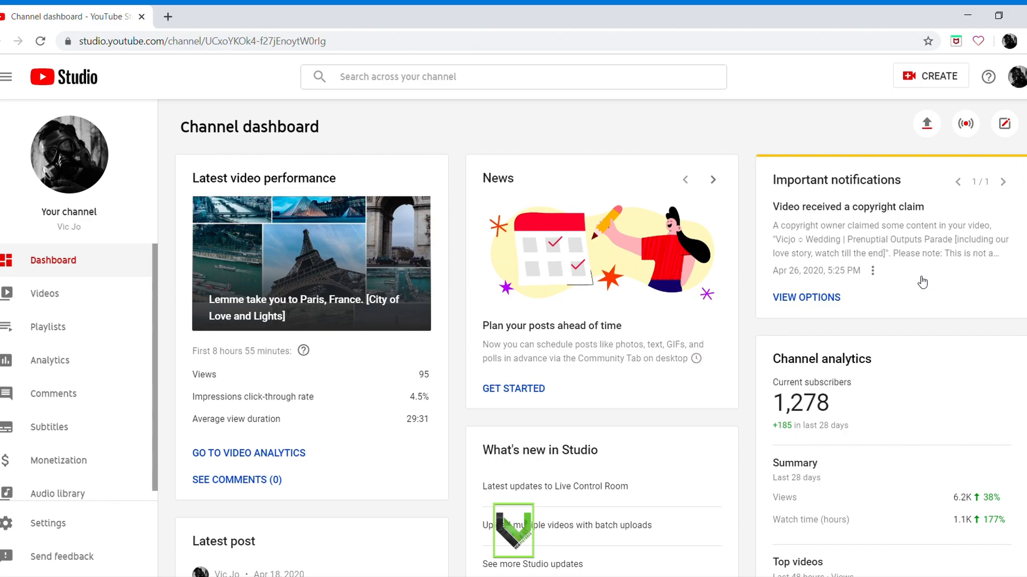
{"action": "mouse_move", "coordinate": [254, 160]}
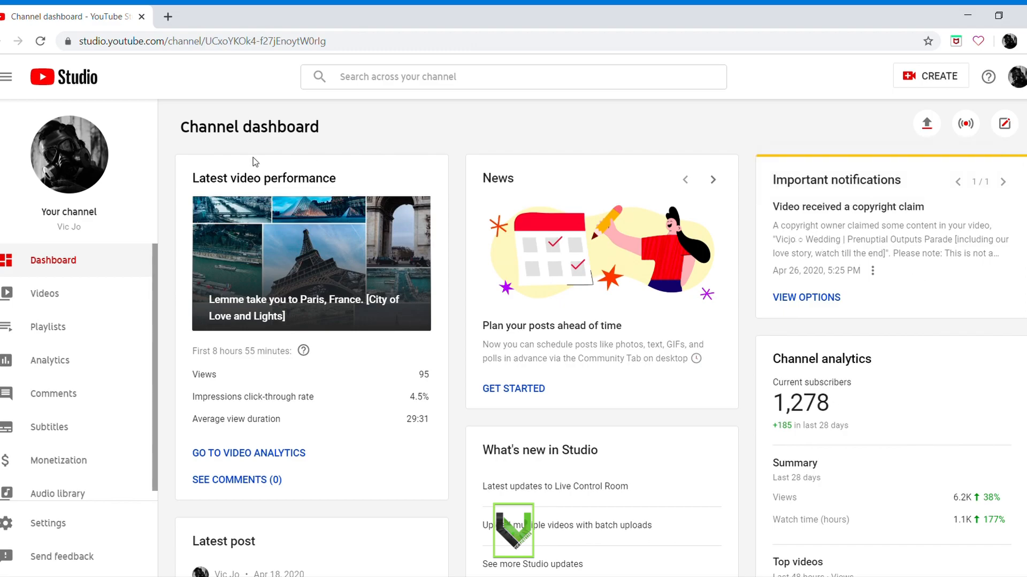
{"action": "left_click", "coordinate": [45, 293]}
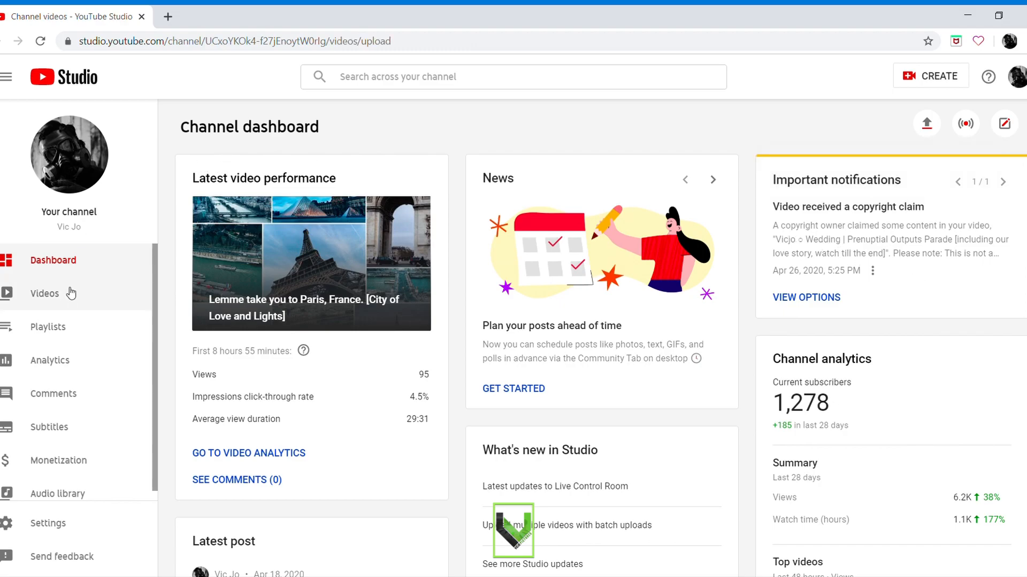
{"action": "left_click", "coordinate": [45, 293]}
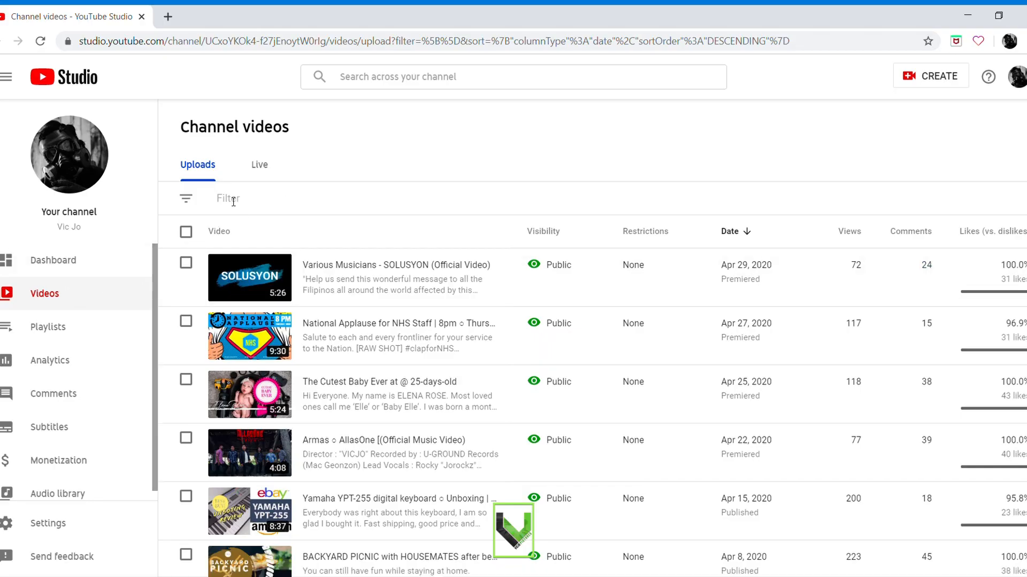
{"action": "mouse_move", "coordinate": [245, 195]}
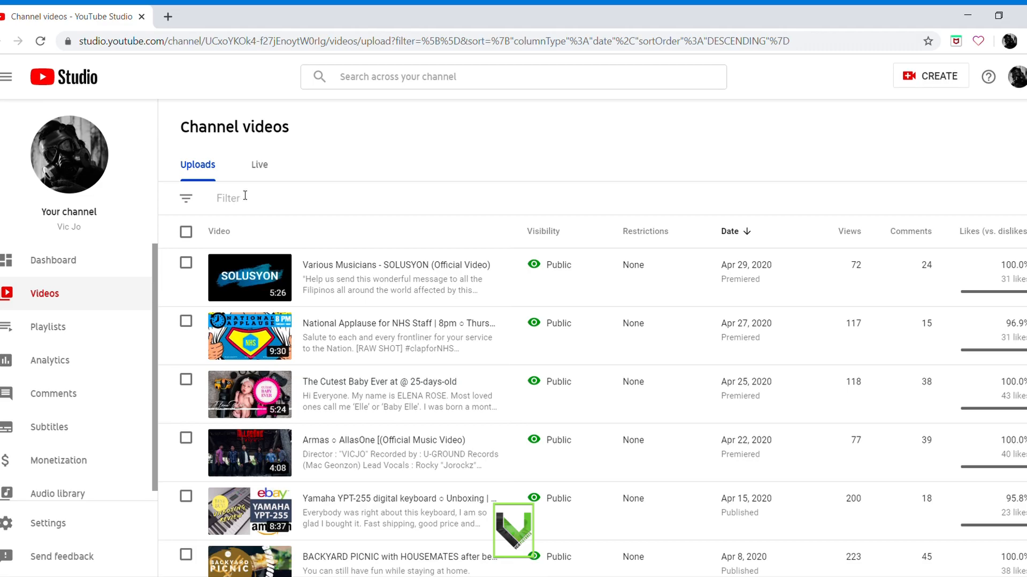
{"action": "mouse_move", "coordinate": [260, 170]}
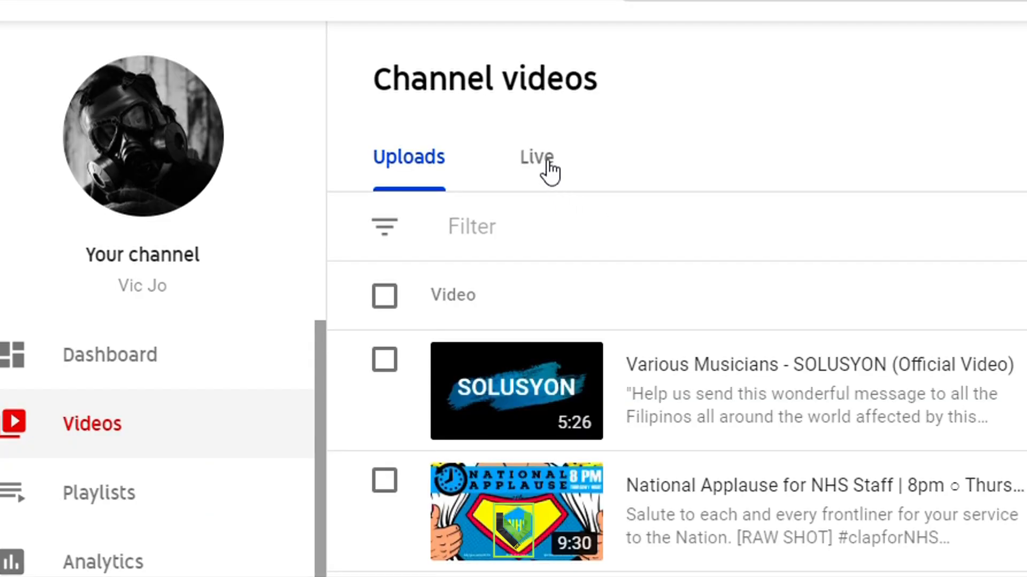
Switch to the Live tab and scroll to the Paris stream flagged with a copyright claim
{"action": "left_click", "coordinate": [533, 156]}
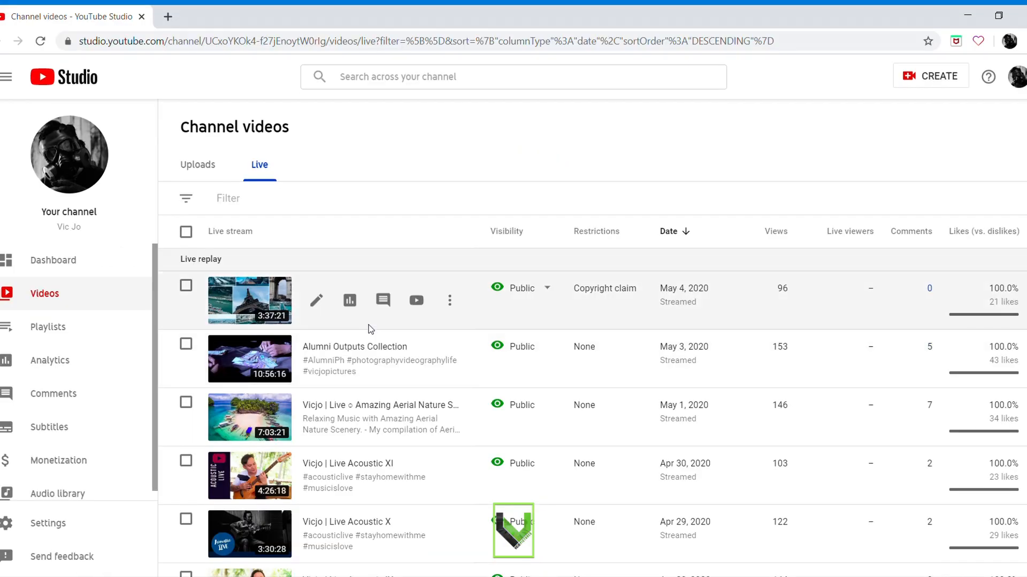
{"action": "mouse_move", "coordinate": [224, 300]}
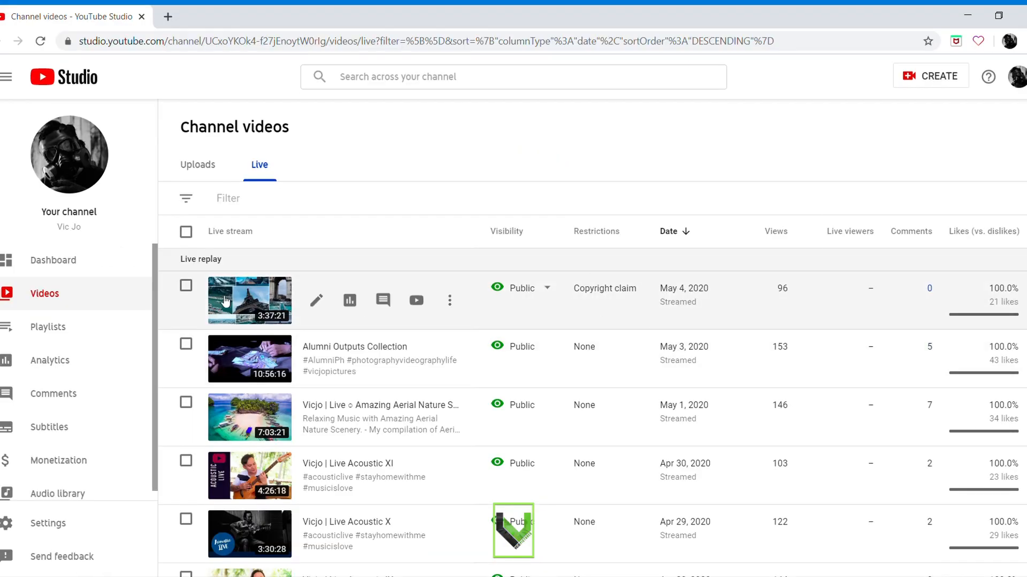
{"action": "mouse_move", "coordinate": [302, 287]}
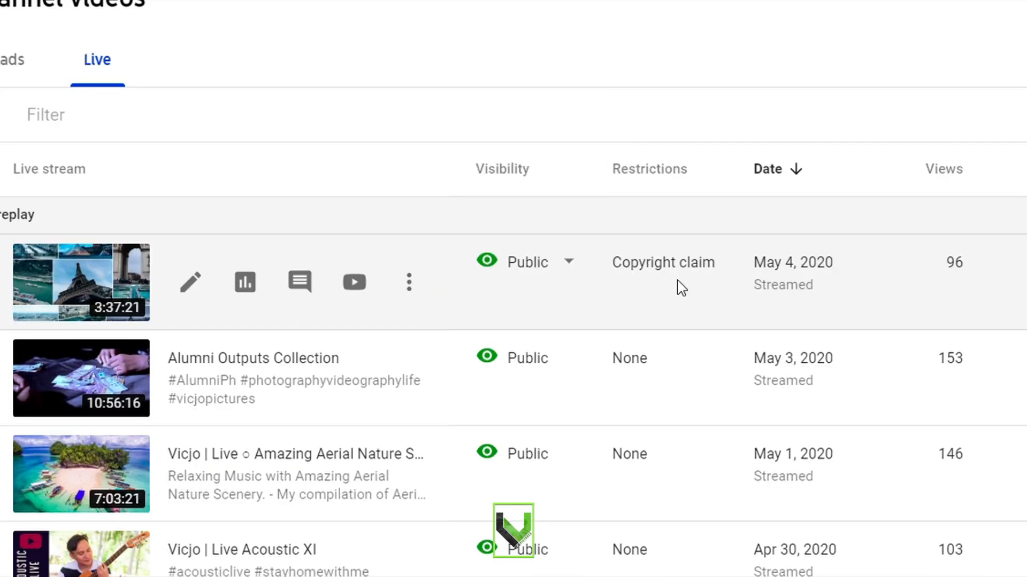
{"action": "mouse_move", "coordinate": [783, 295]}
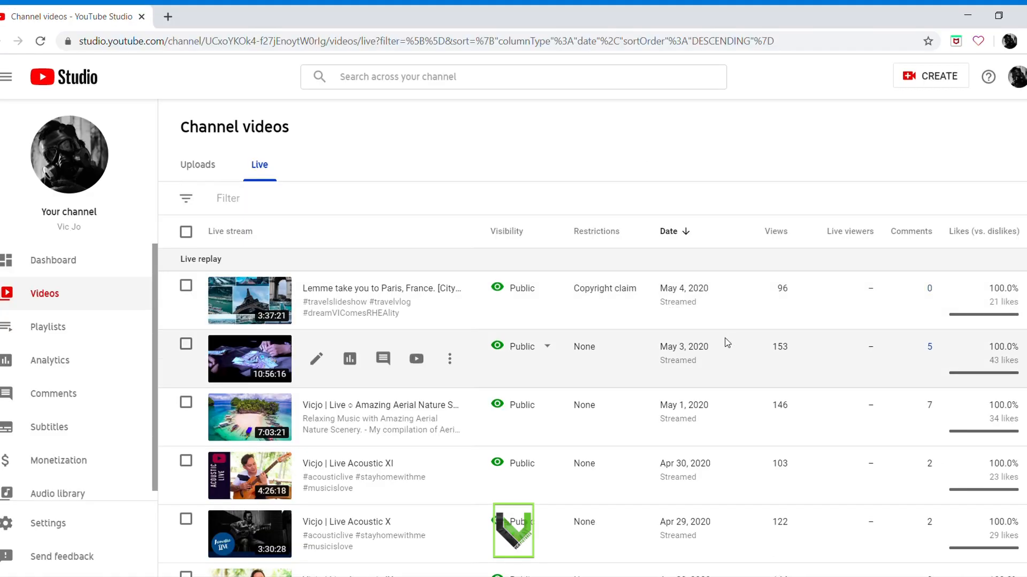
{"action": "scroll", "scroll_direction": "down", "scroll_amount": 3}
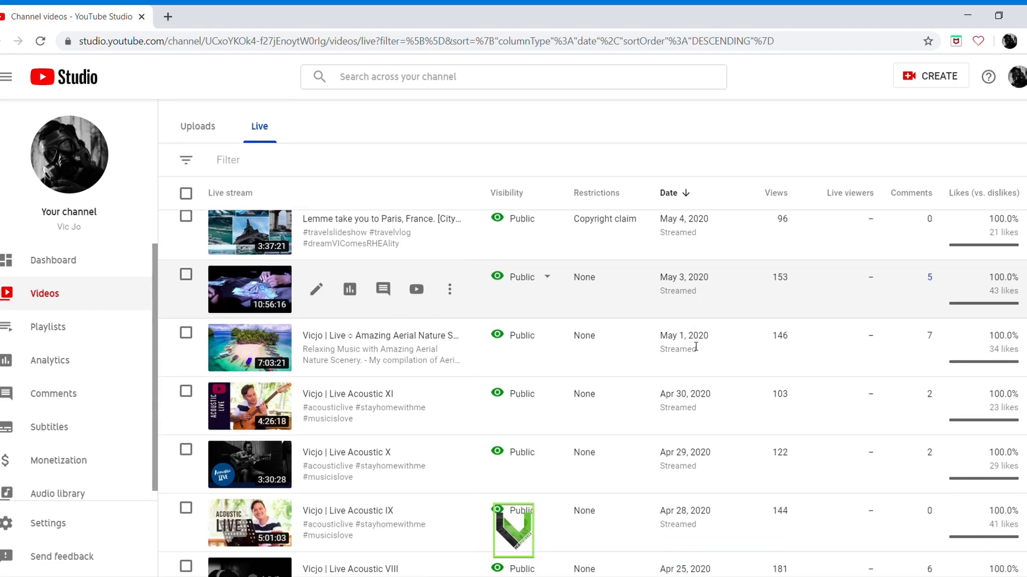
{"action": "scroll", "scroll_direction": "down", "scroll_amount": 3}
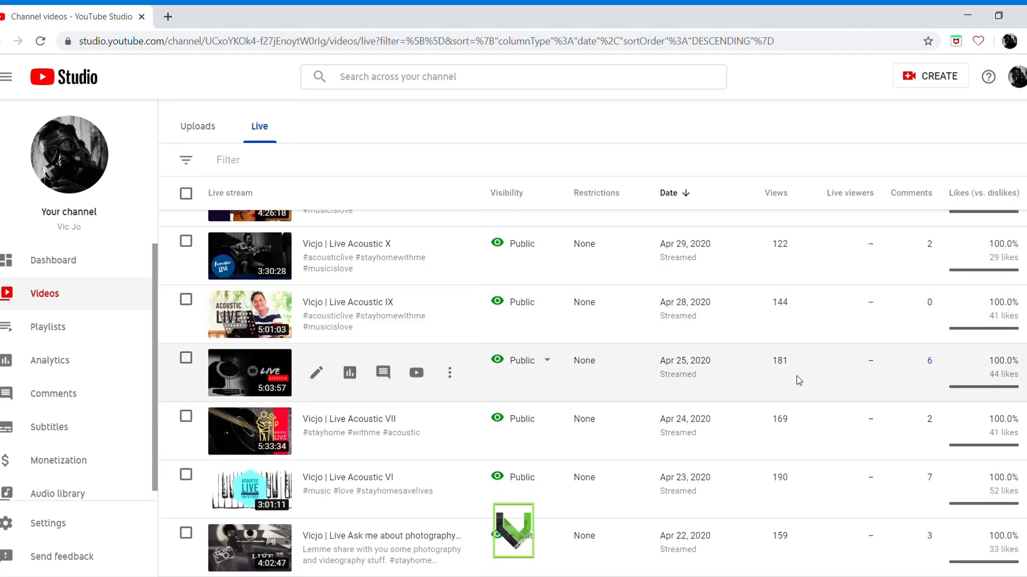
{"action": "scroll", "scroll_direction": "down", "scroll_amount": 3}
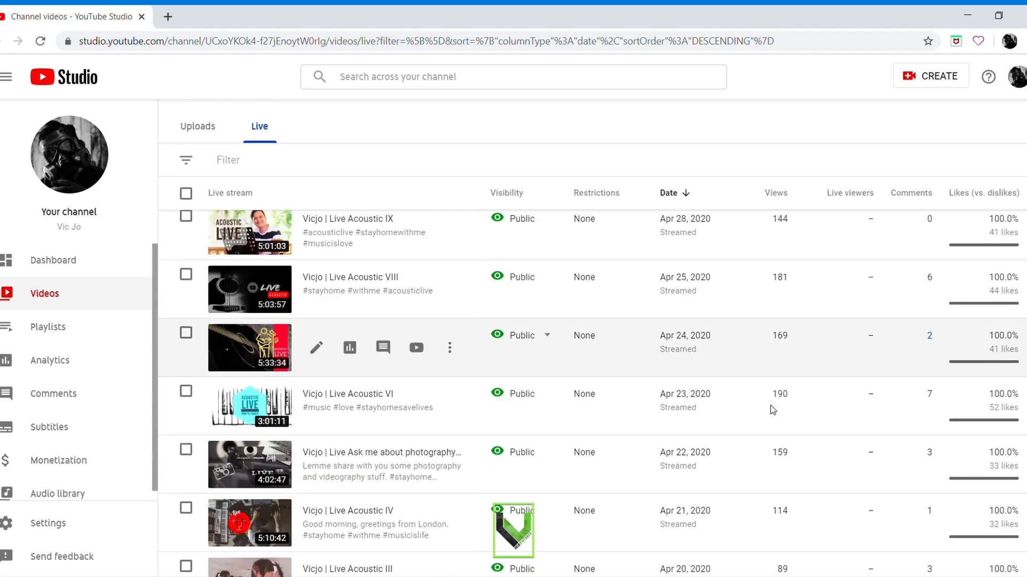
{"action": "scroll", "scroll_direction": "down", "scroll_amount": 3}
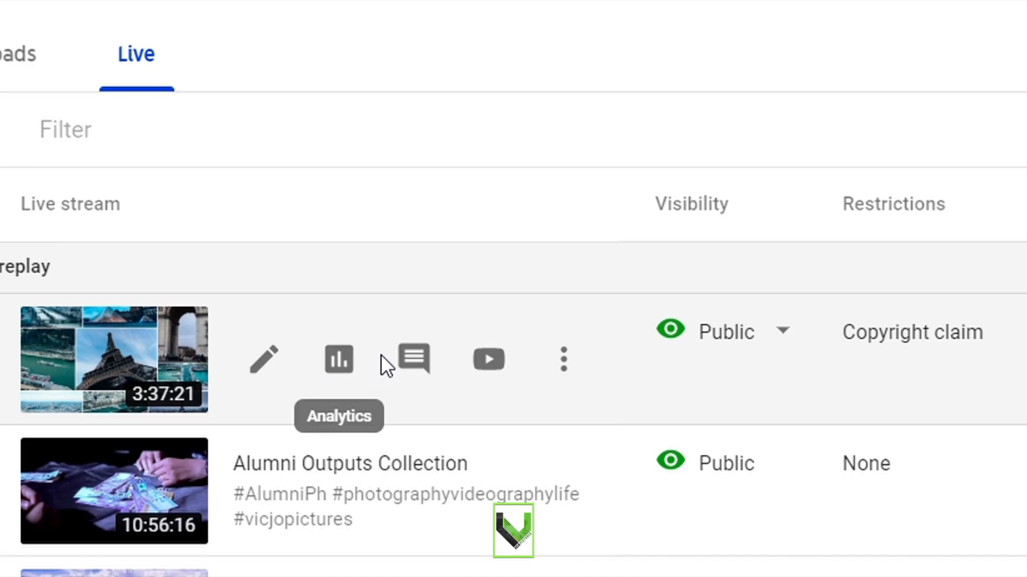
{"action": "mouse_move", "coordinate": [496, 367]}
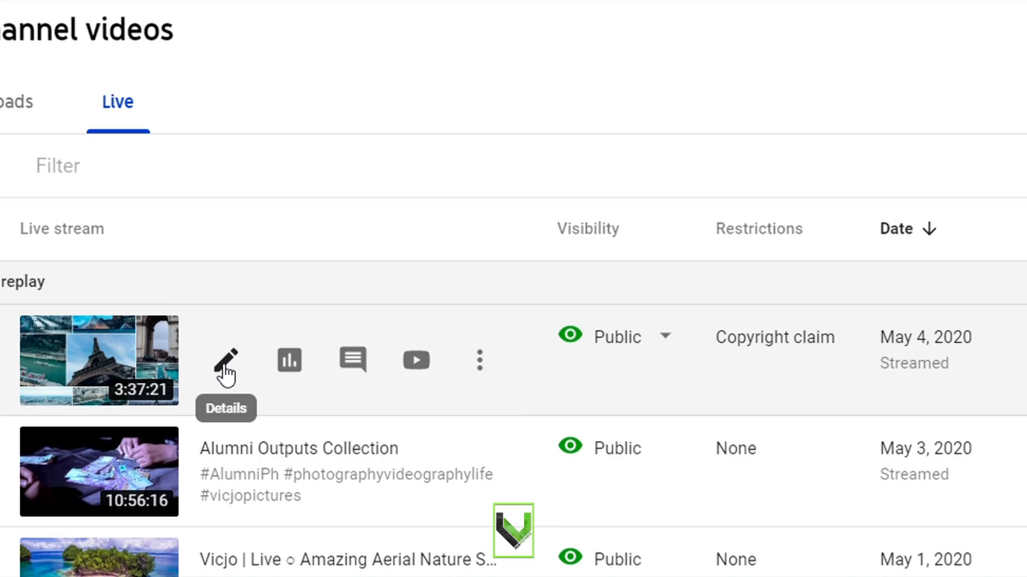
Open the claimed Paris livestream's details and load it in the video editor
{"action": "left_click", "coordinate": [227, 362]}
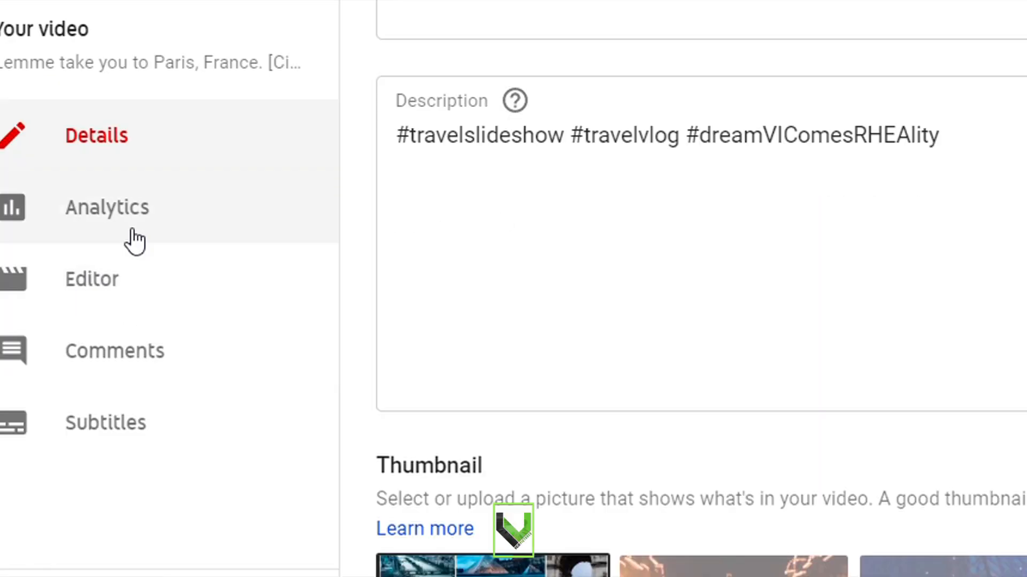
{"action": "mouse_move", "coordinate": [141, 293]}
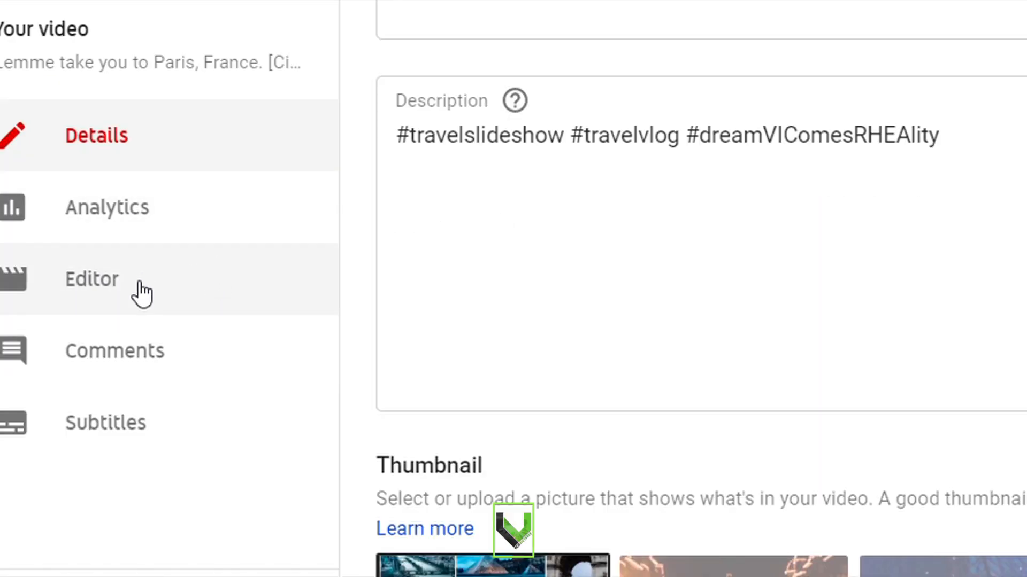
{"action": "left_click", "coordinate": [92, 279]}
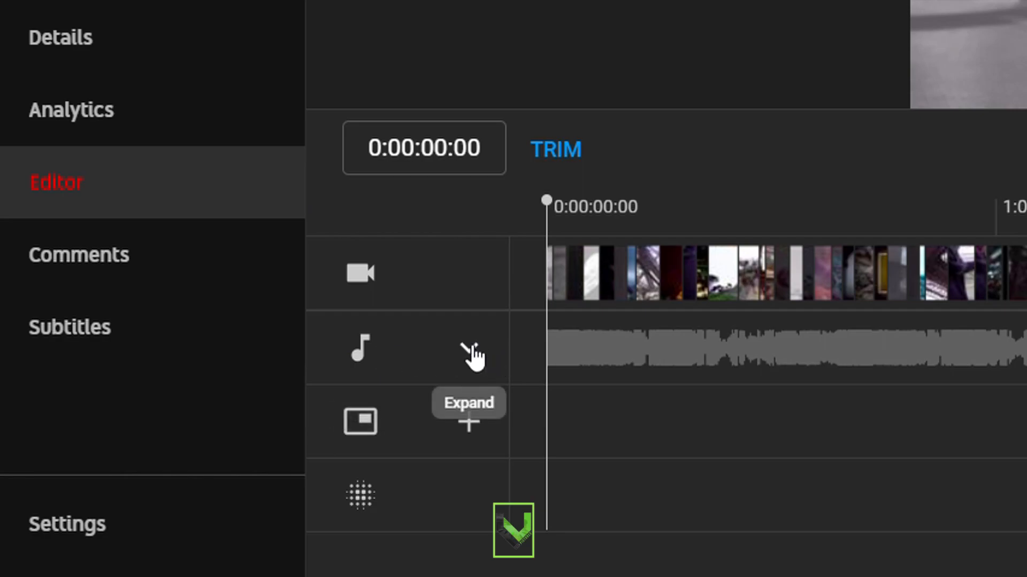
{"action": "mouse_move", "coordinate": [471, 344]}
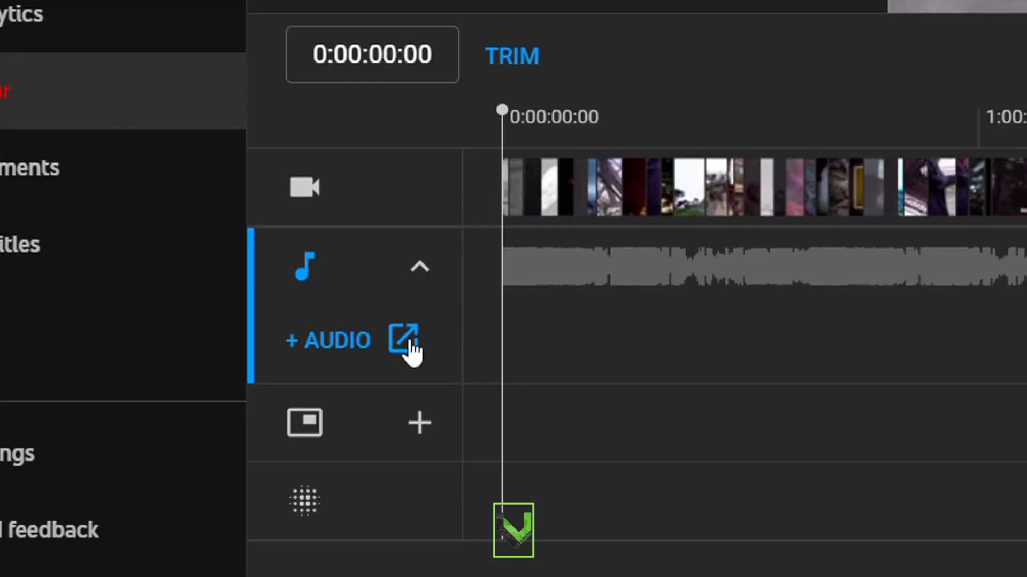
Show the Paris video's audio page with its one claim and the replacement track list
{"action": "left_click", "coordinate": [402, 340]}
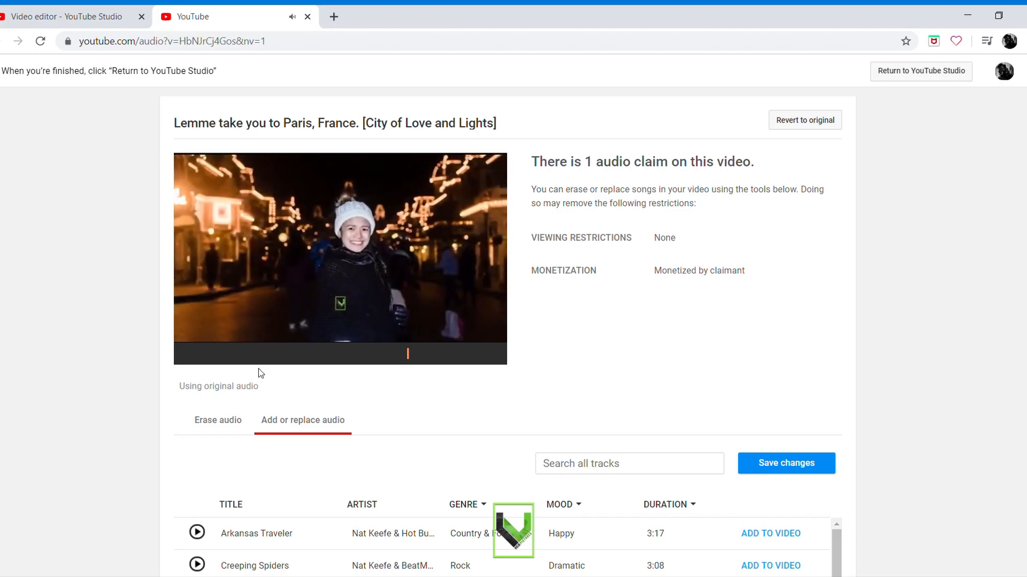
{"action": "left_click", "coordinate": [340, 254]}
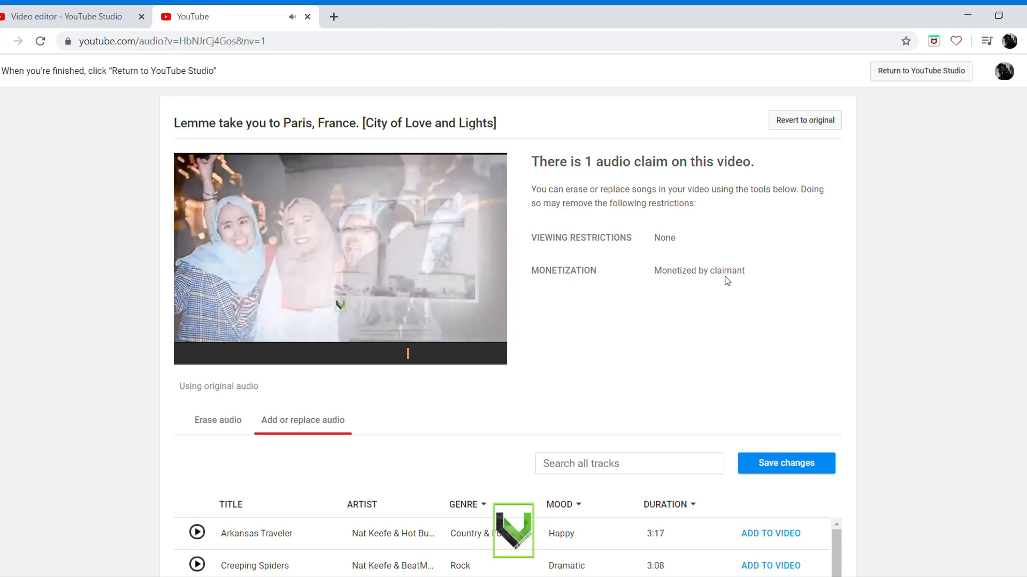
{"action": "scroll", "scroll_direction": "down", "scroll_amount": 3}
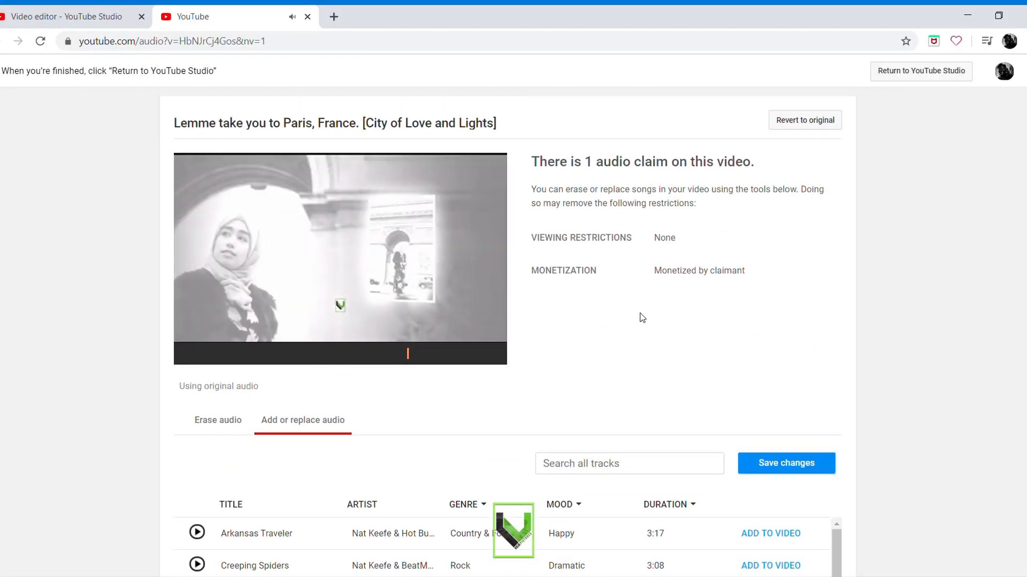
{"action": "scroll", "scroll_direction": "down", "scroll_amount": 3}
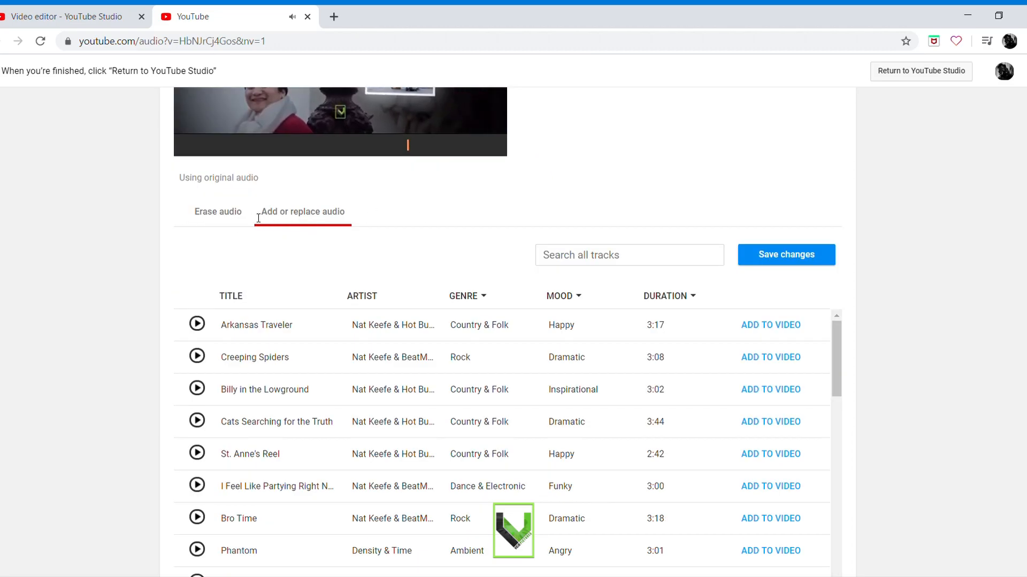
Tick the claimed song PHANTOM MANOR under Erase audio and request it be erased
{"action": "left_click", "coordinate": [219, 211]}
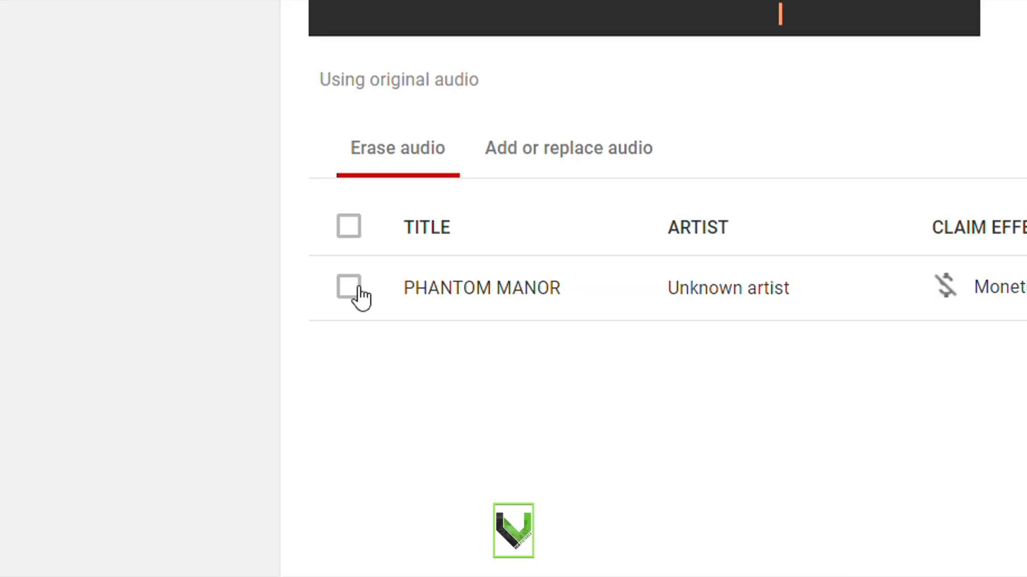
{"action": "left_click", "coordinate": [348, 289]}
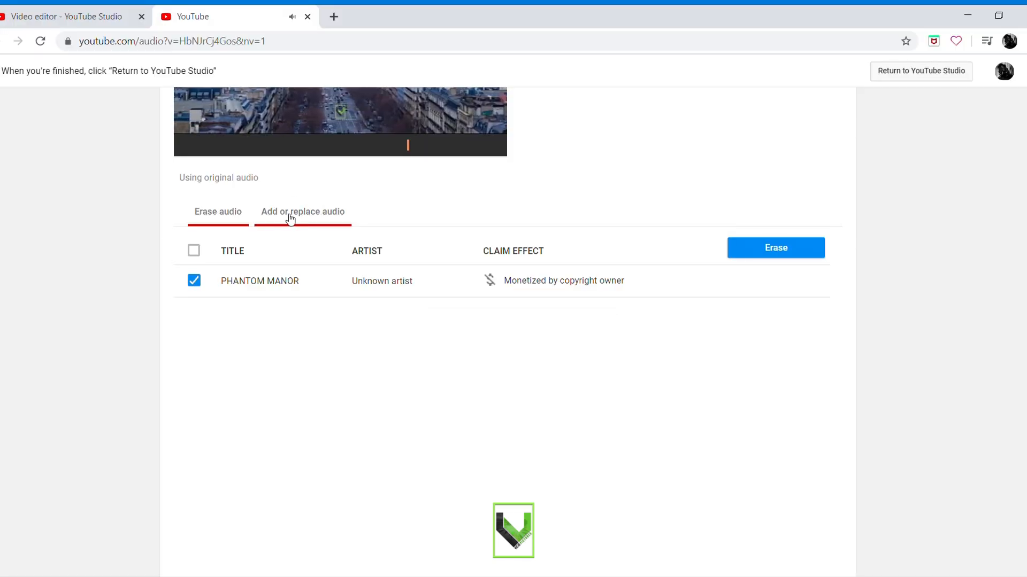
{"action": "left_click", "coordinate": [194, 280]}
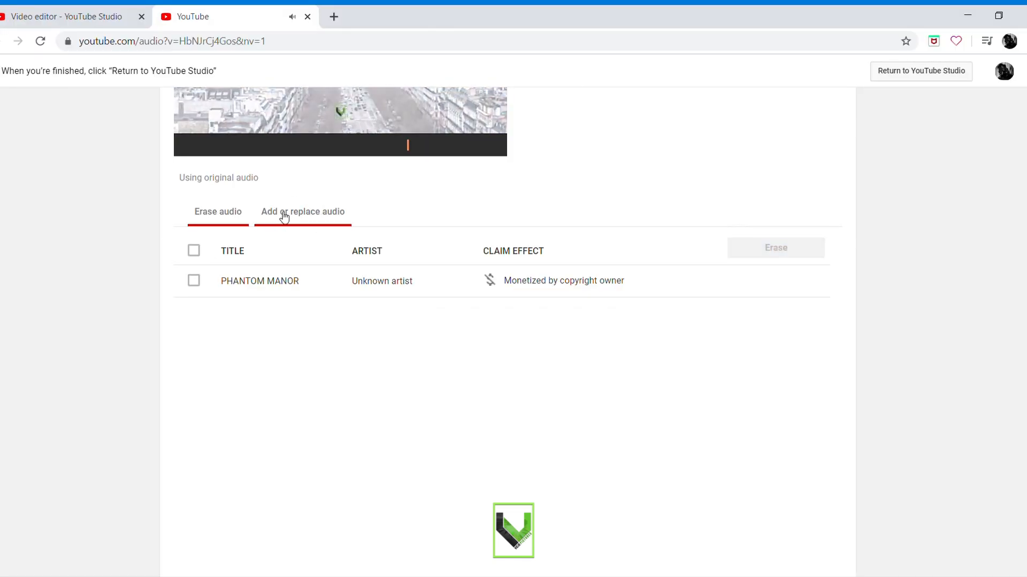
{"action": "left_click", "coordinate": [285, 212]}
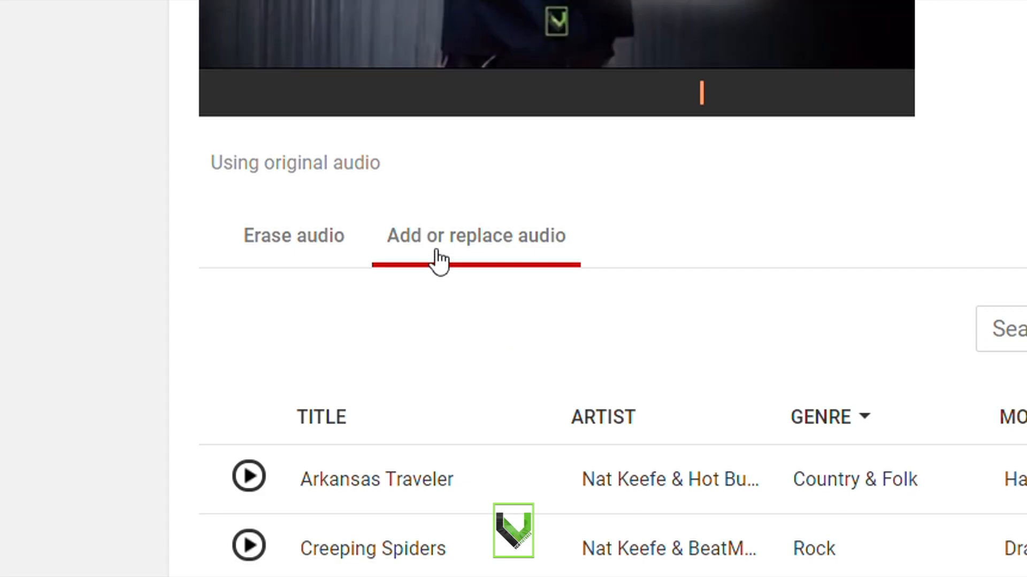
{"action": "mouse_move", "coordinate": [584, 261]}
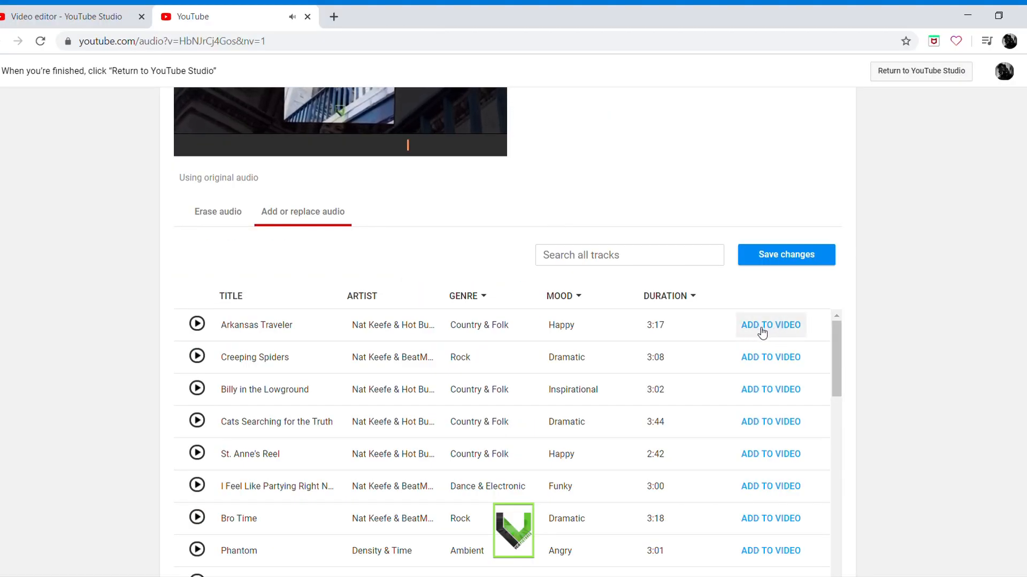
{"action": "left_click", "coordinate": [218, 212]}
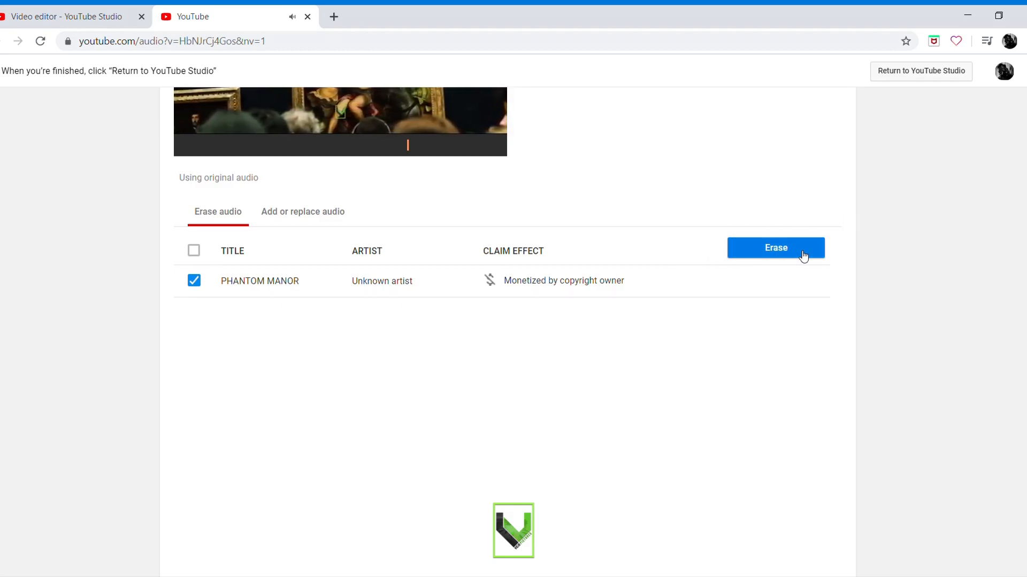
{"action": "left_click", "coordinate": [776, 248]}
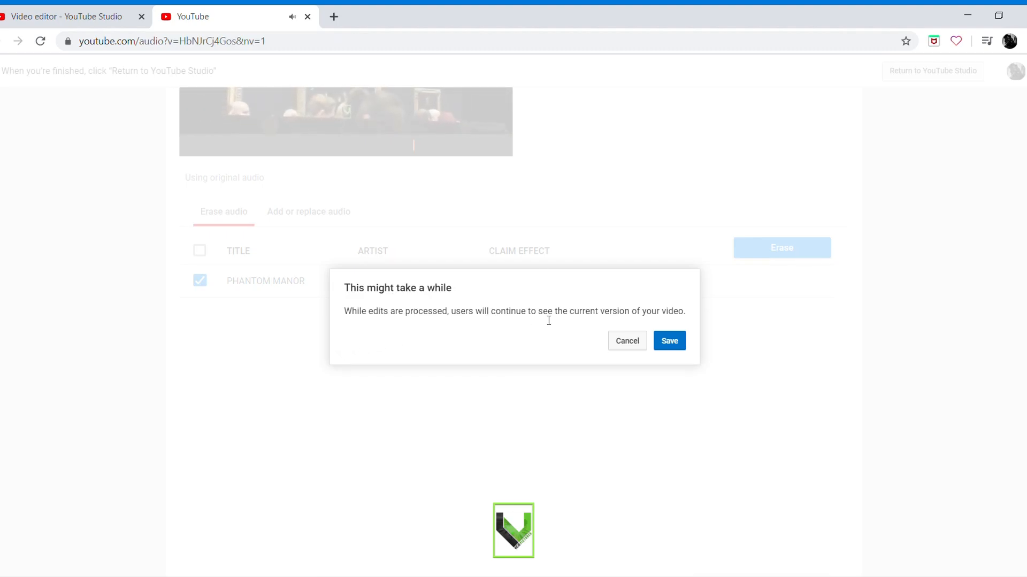
{"action": "mouse_move", "coordinate": [669, 323]}
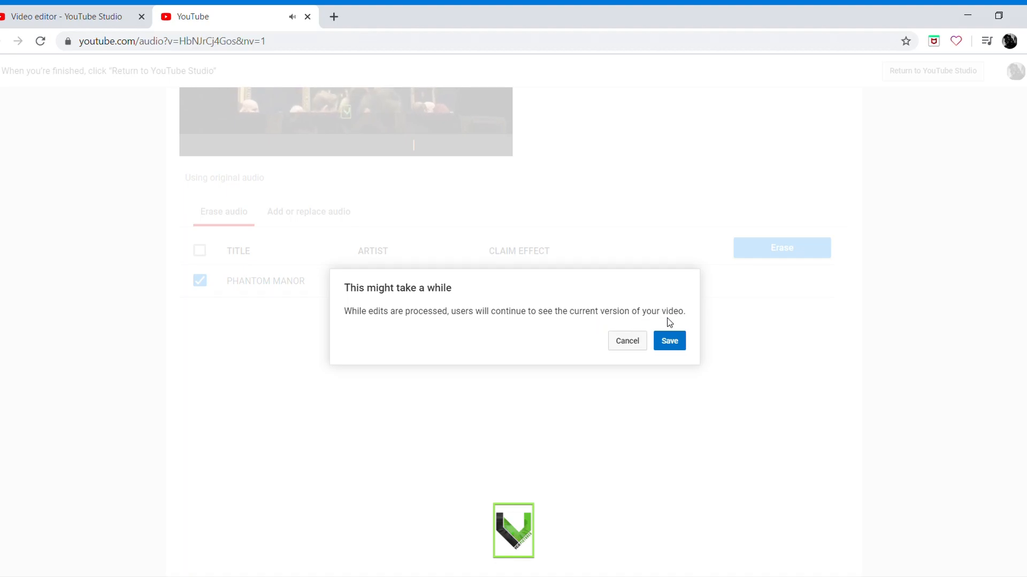
{"action": "mouse_move", "coordinate": [700, 309]}
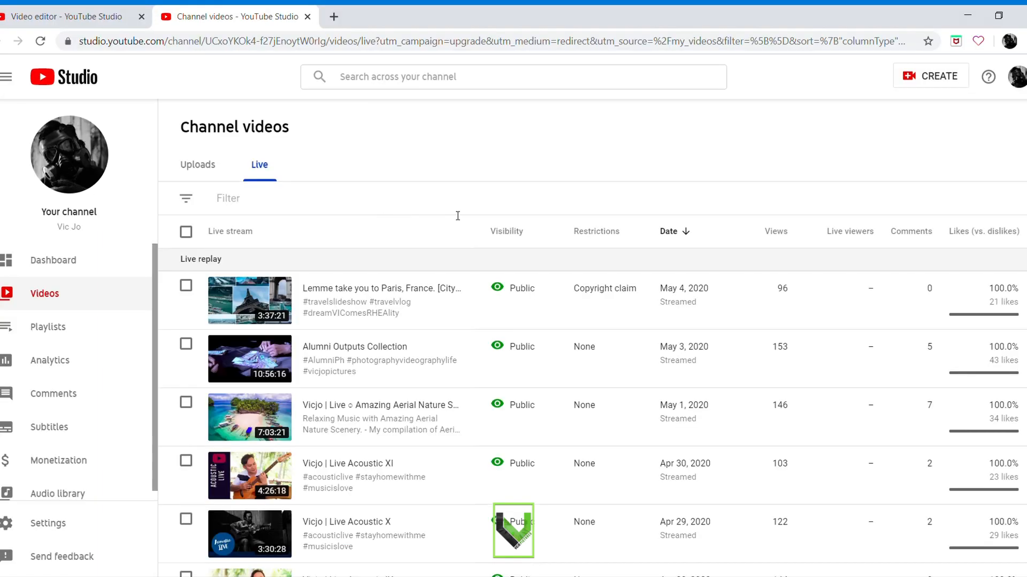
{"action": "mouse_move", "coordinate": [460, 171]}
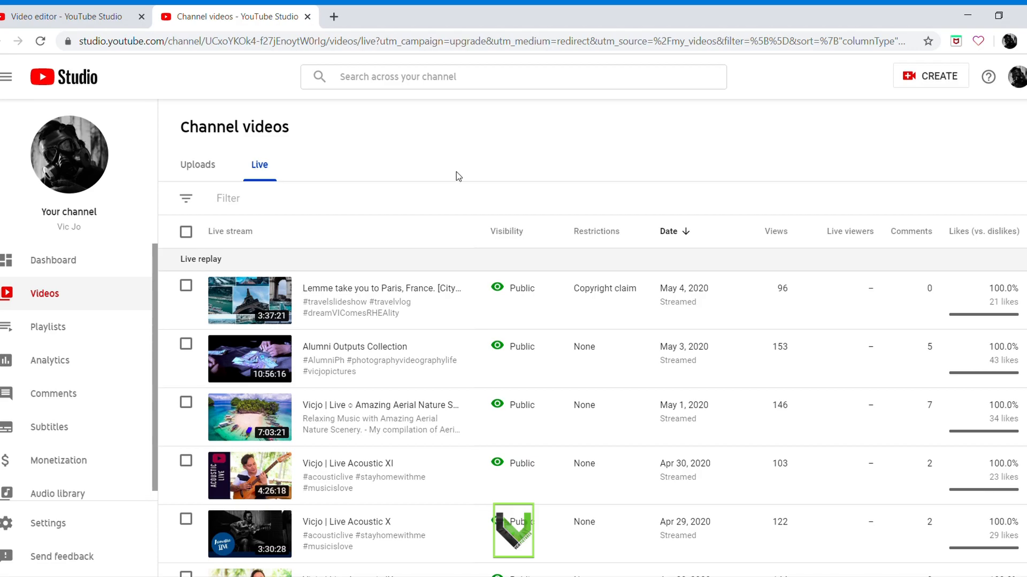
{"action": "mouse_move", "coordinate": [399, 167]}
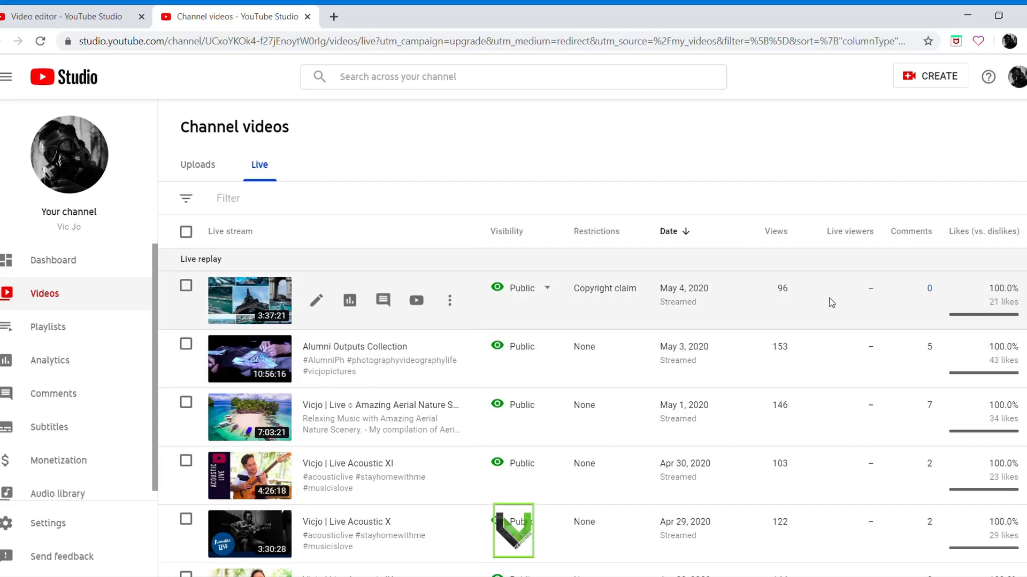
{"action": "mouse_move", "coordinate": [675, 312]}
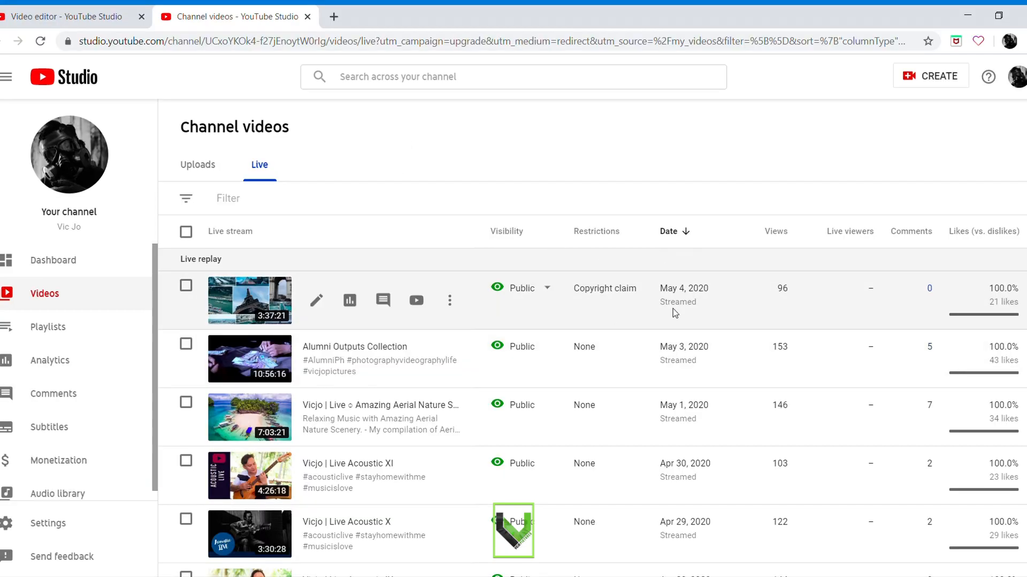
{"action": "mouse_move", "coordinate": [684, 291]}
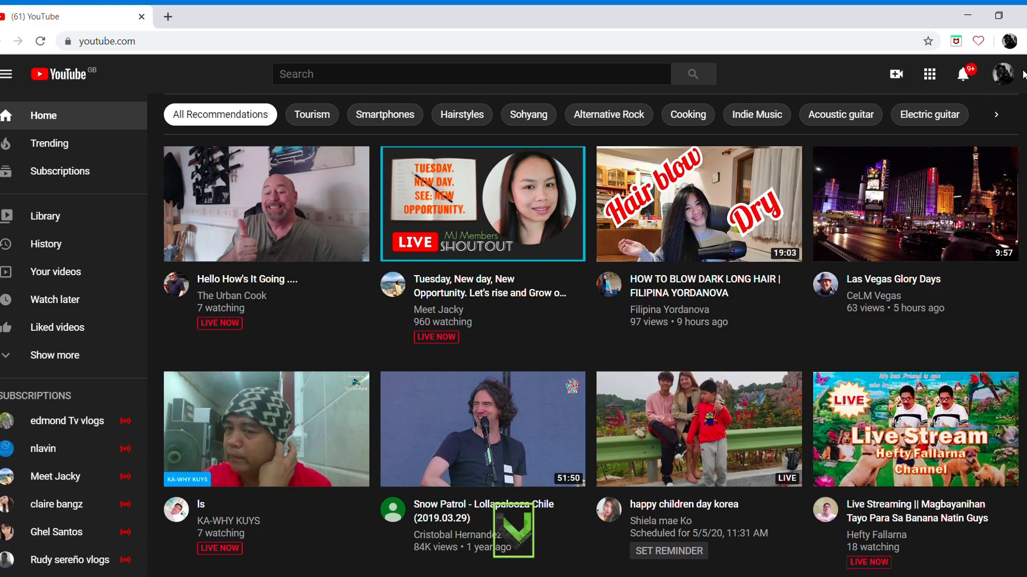
Return from the channel page to YouTube Studio and show the Videos uploads list again
{"action": "left_click", "coordinate": [1003, 74]}
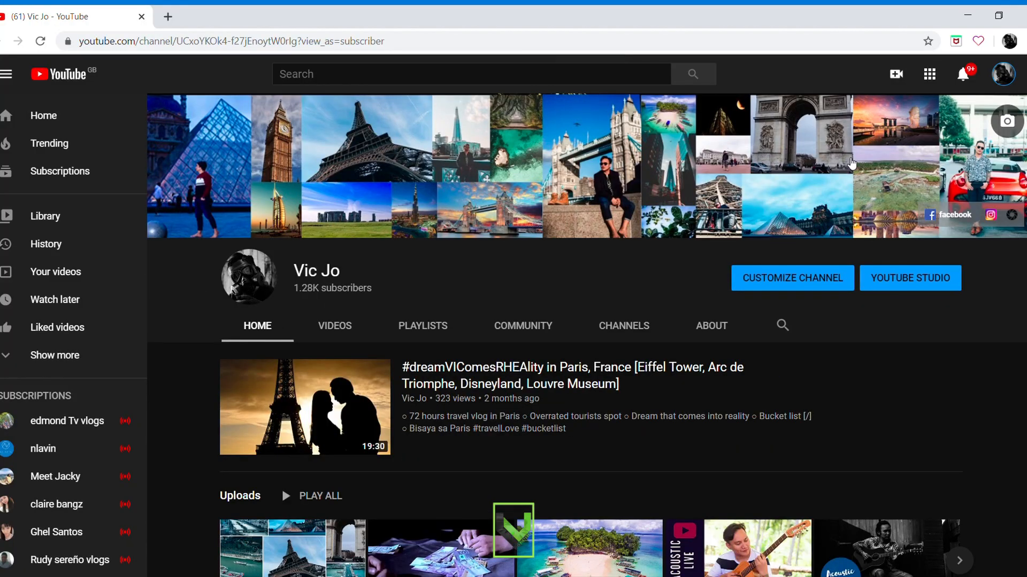
{"action": "mouse_move", "coordinate": [338, 353]}
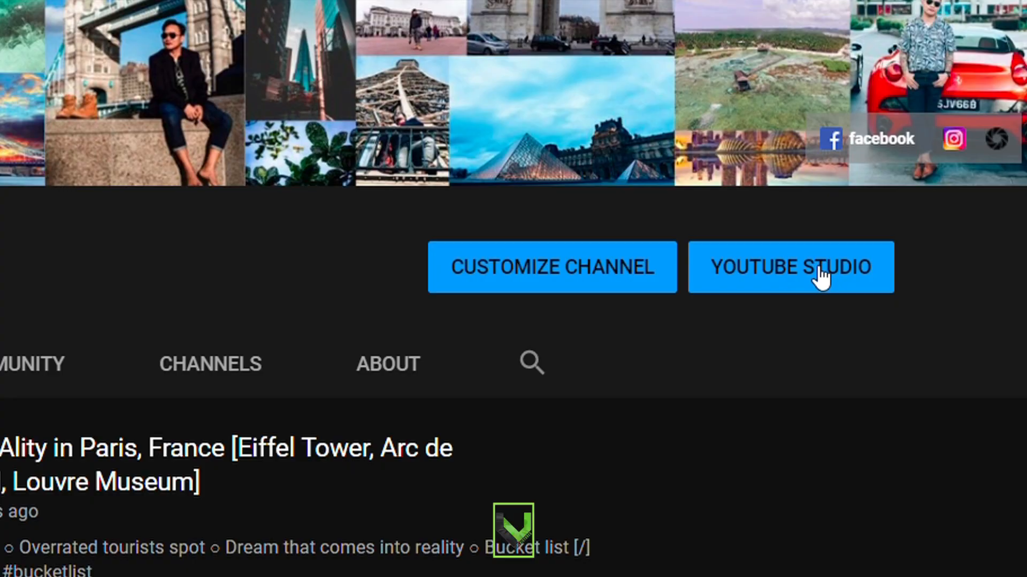
{"action": "mouse_move", "coordinate": [802, 290]}
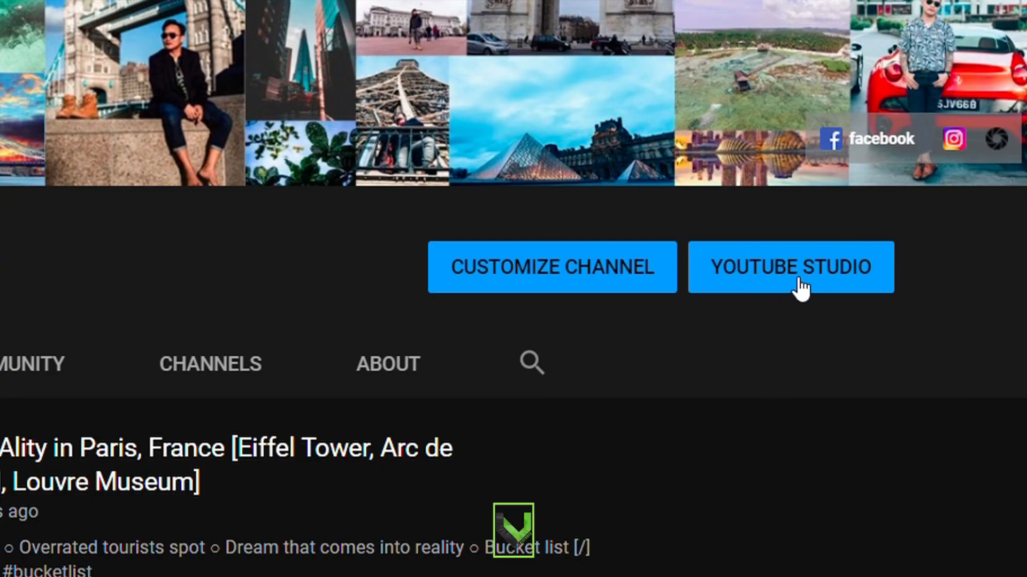
{"action": "left_click", "coordinate": [792, 268]}
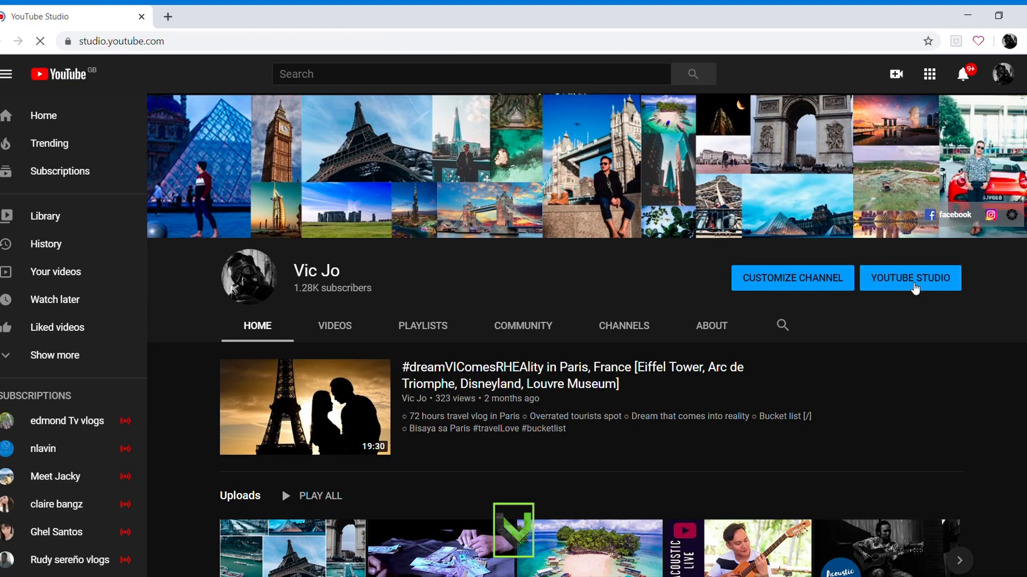
{"action": "left_click", "coordinate": [910, 278]}
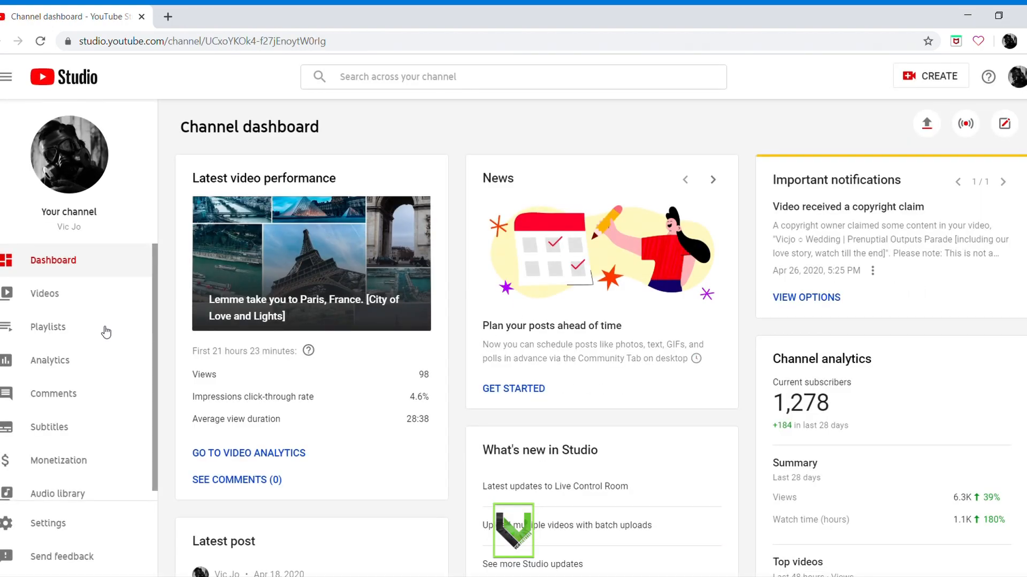
{"action": "mouse_move", "coordinate": [68, 294]}
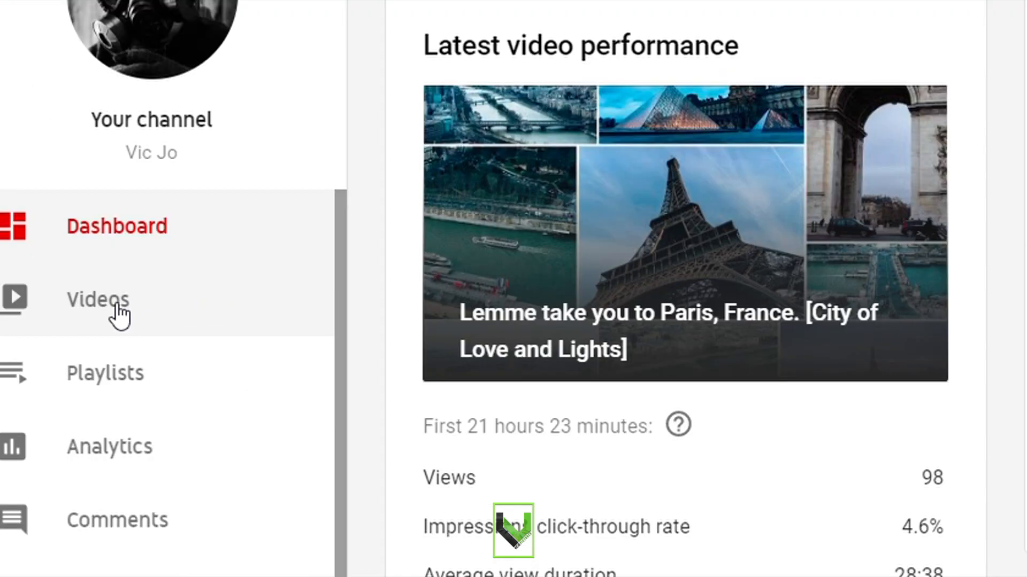
{"action": "left_click", "coordinate": [98, 299]}
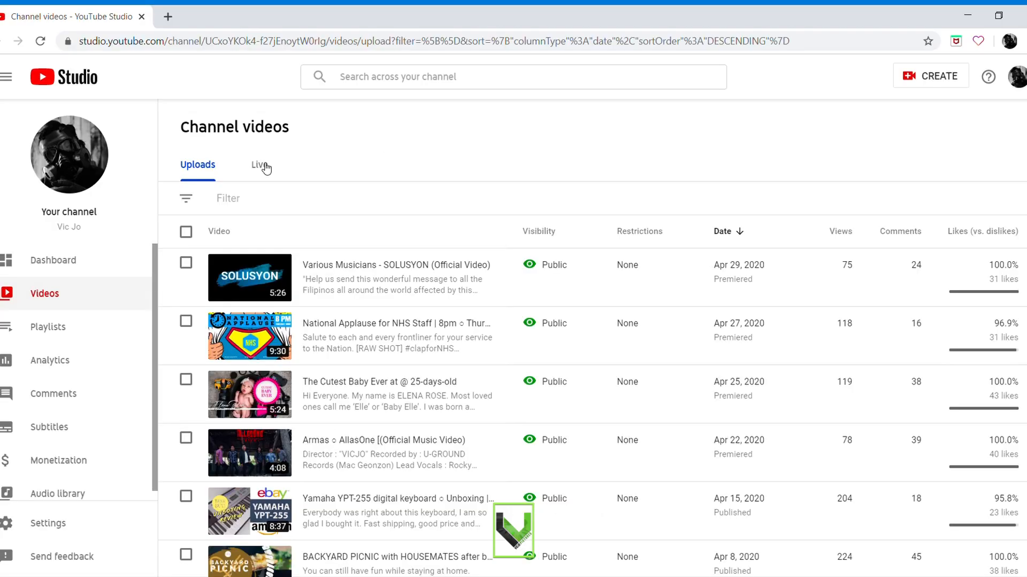
Check the Live list and the Paris stream's details, confirming Restrictions now reads None
{"action": "left_click", "coordinate": [258, 165]}
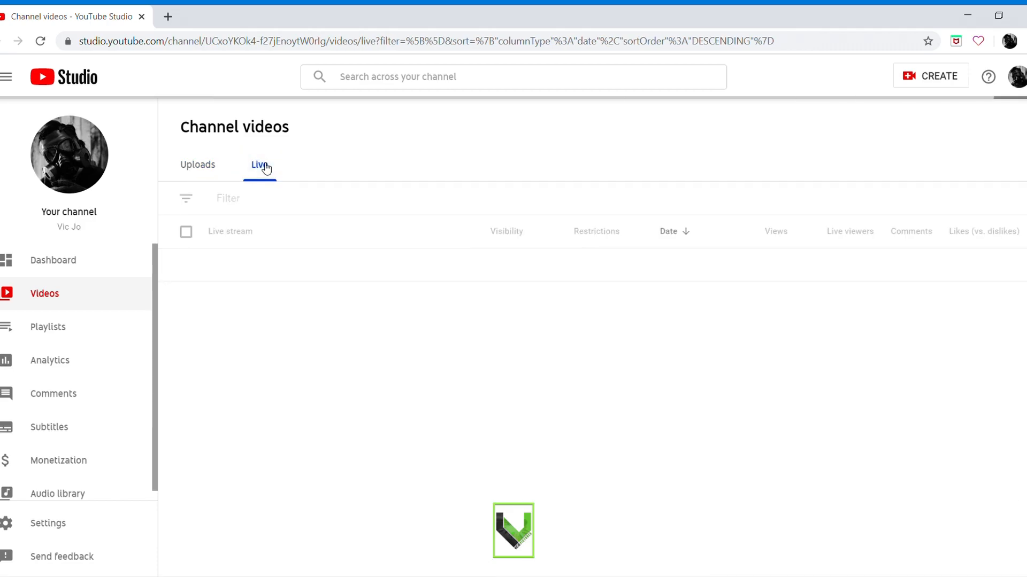
{"action": "left_click", "coordinate": [256, 165]}
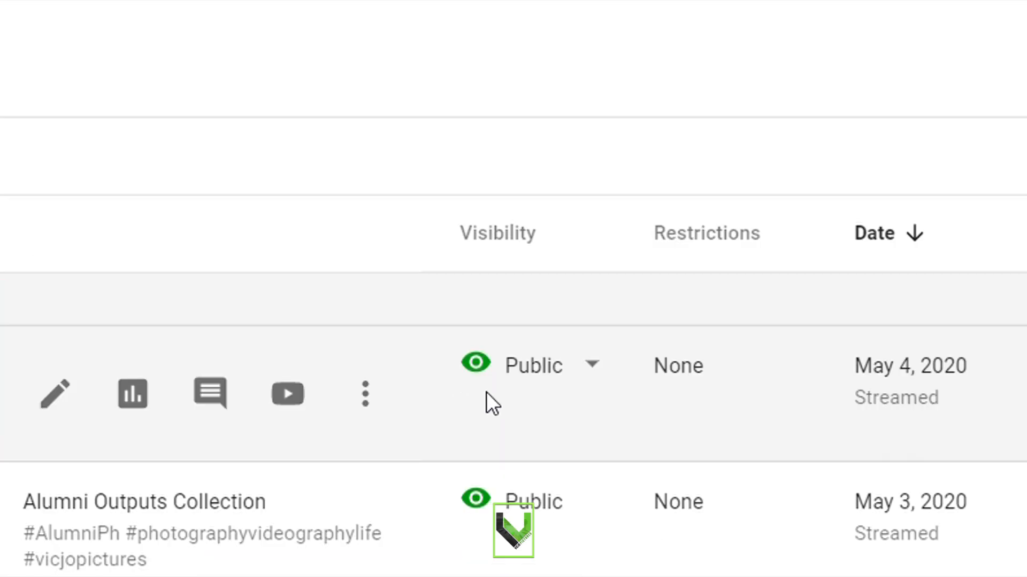
{"action": "mouse_move", "coordinate": [665, 400]}
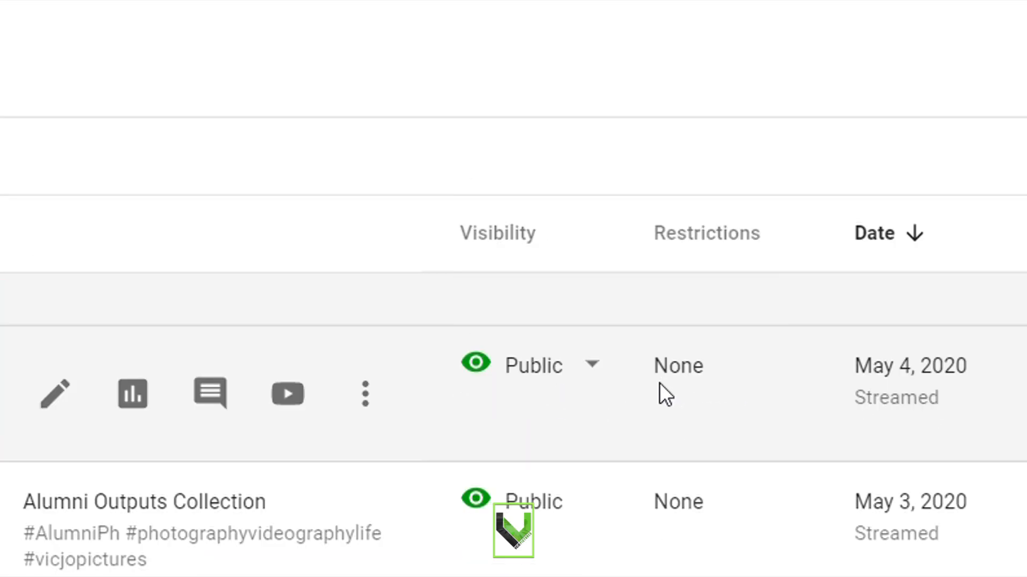
{"action": "mouse_move", "coordinate": [736, 415]}
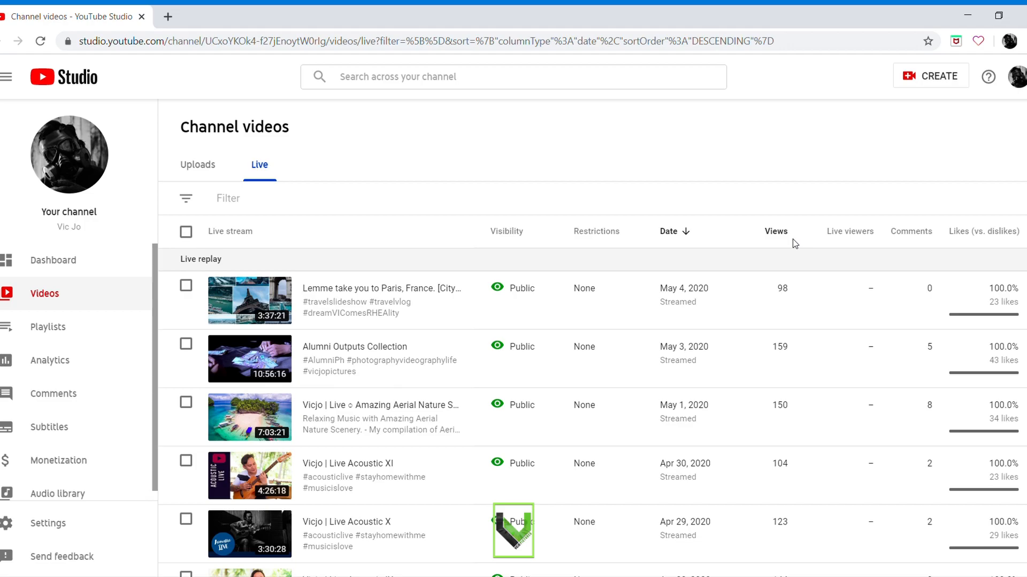
{"action": "left_click", "coordinate": [382, 288]}
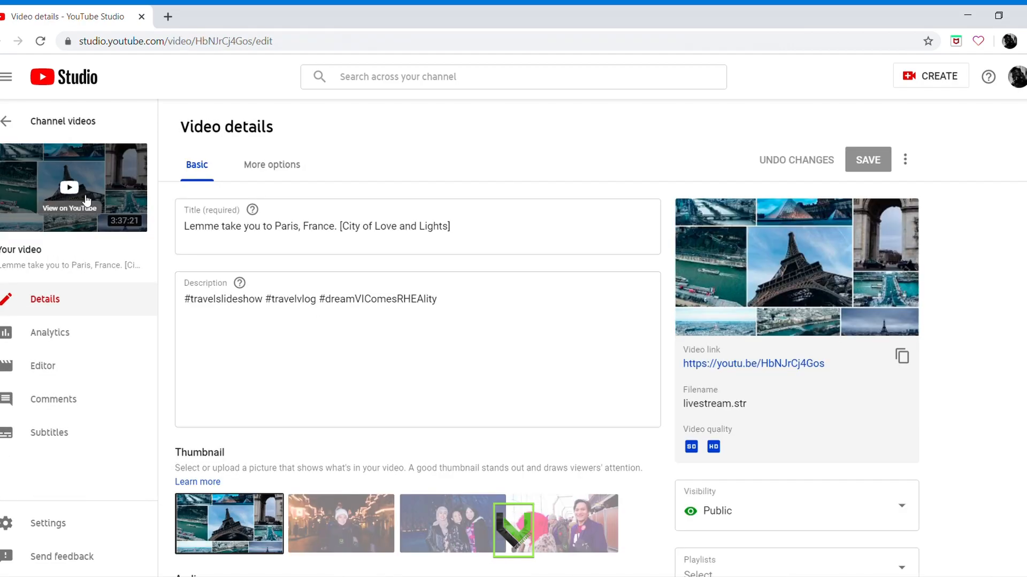
{"action": "left_click", "coordinate": [68, 187]}
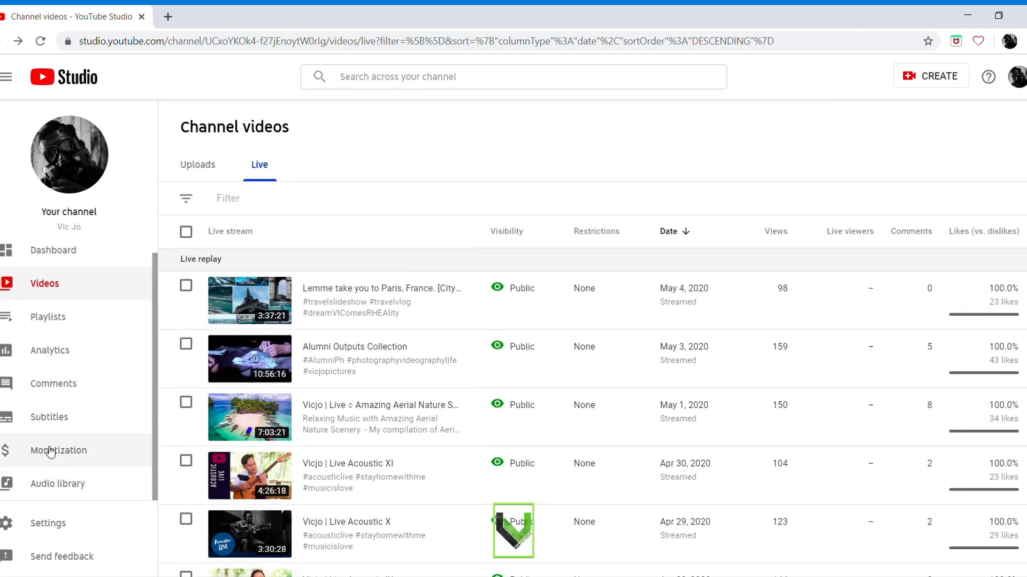
{"action": "mouse_move", "coordinate": [45, 456]}
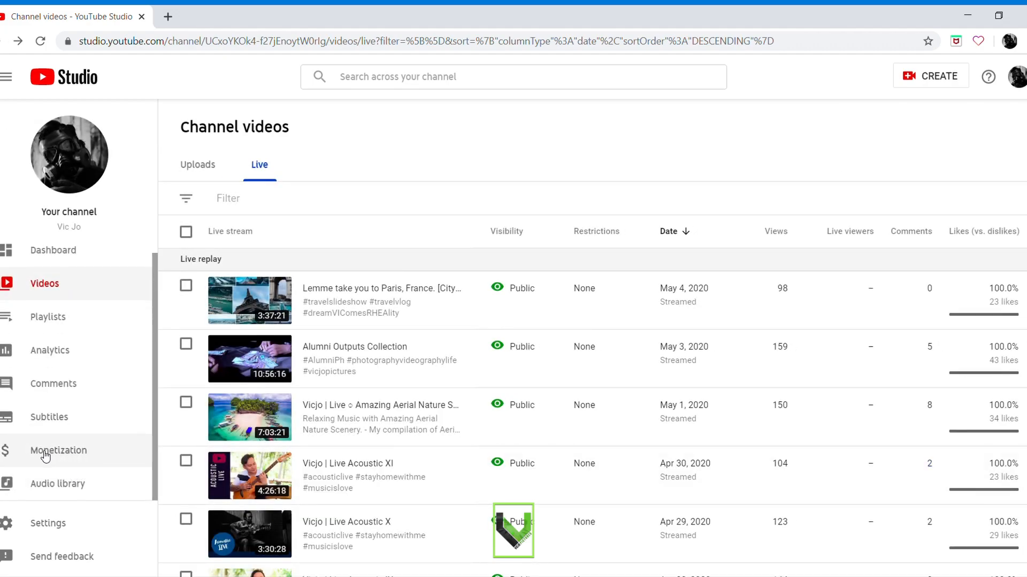
{"action": "mouse_move", "coordinate": [51, 484]}
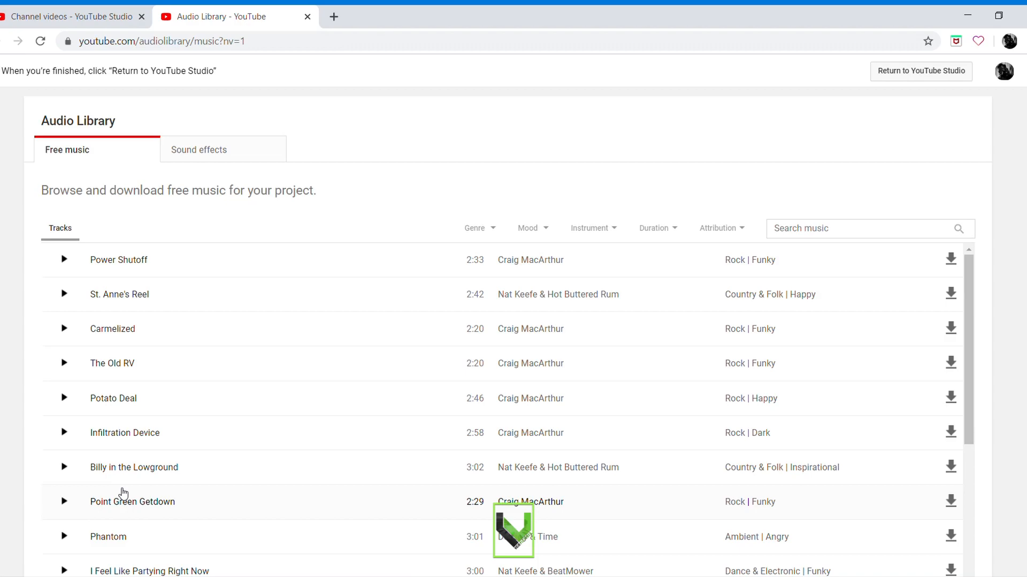
{"action": "mouse_move", "coordinate": [119, 150]}
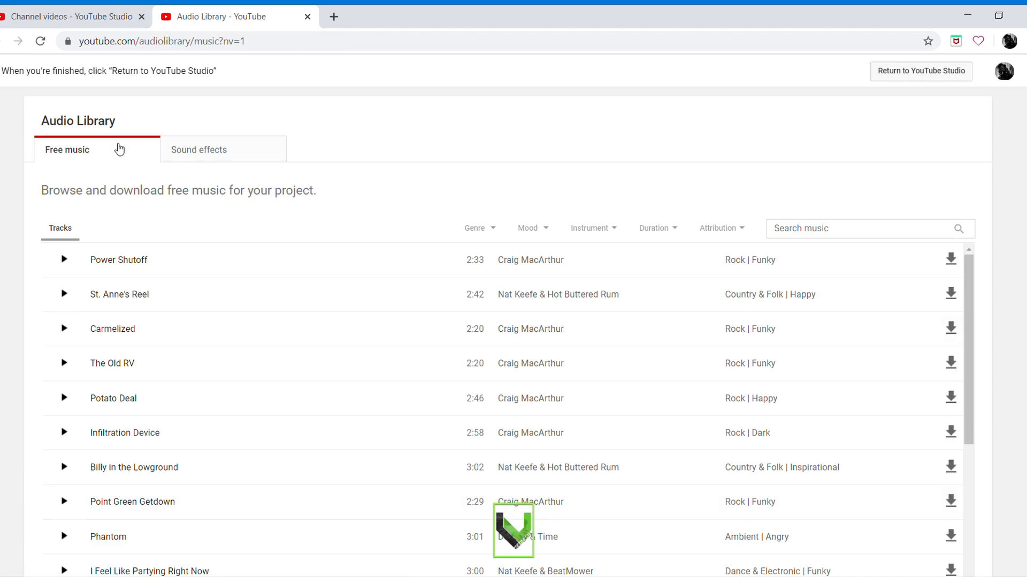
{"action": "mouse_move", "coordinate": [39, 21]}
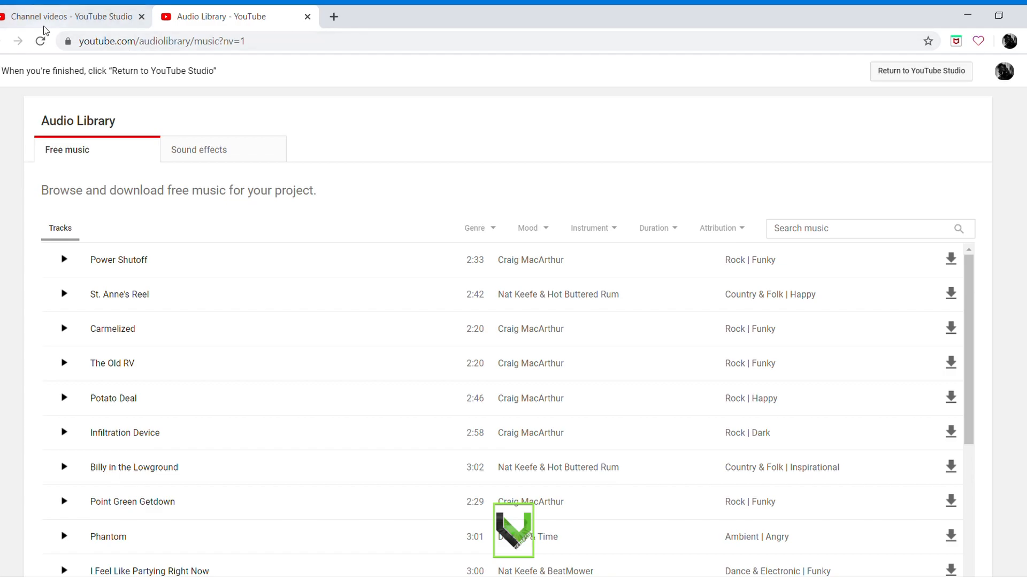
{"action": "mouse_move", "coordinate": [125, 19]}
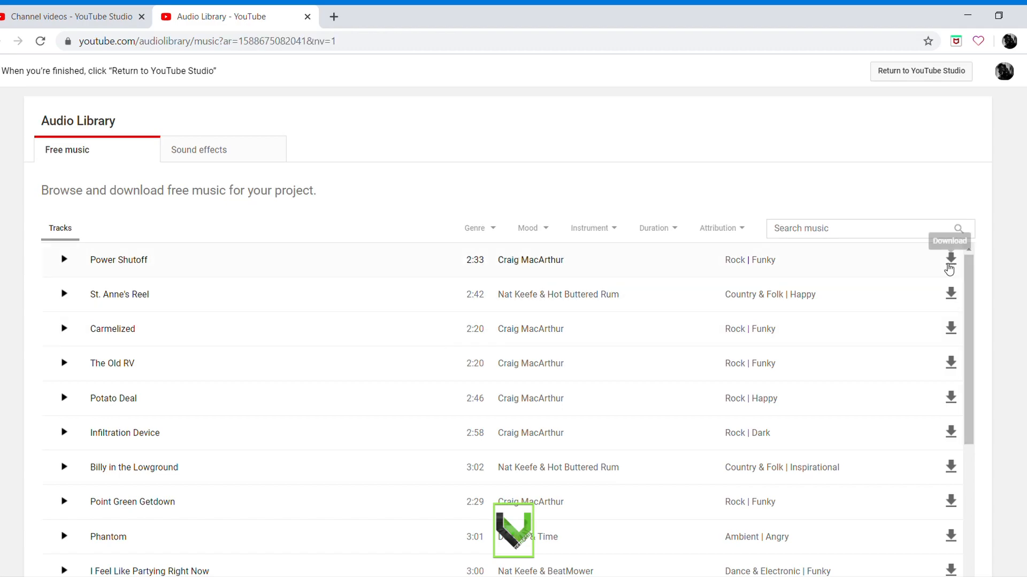
{"action": "mouse_move", "coordinate": [955, 266]}
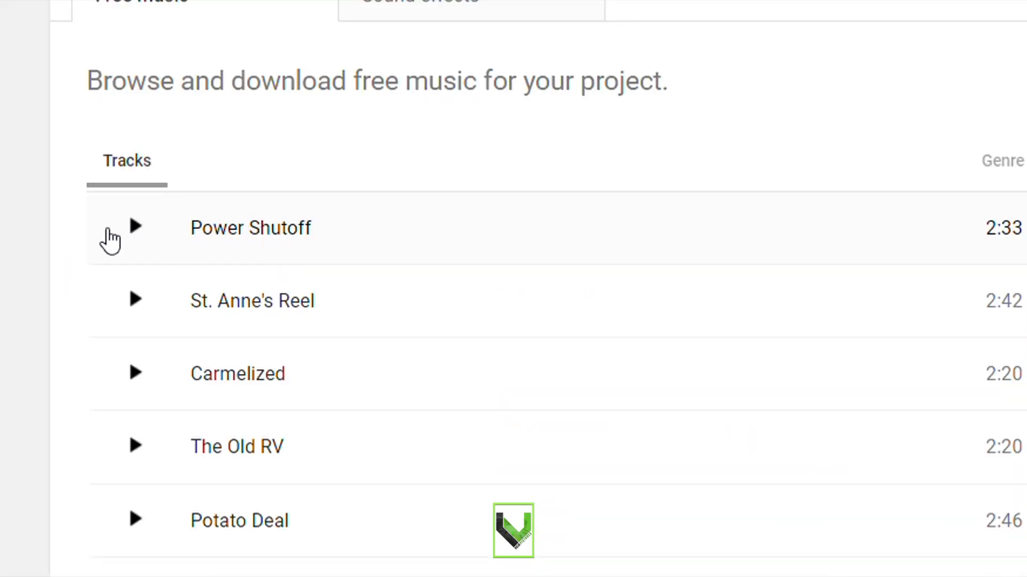
{"action": "mouse_move", "coordinate": [147, 243]}
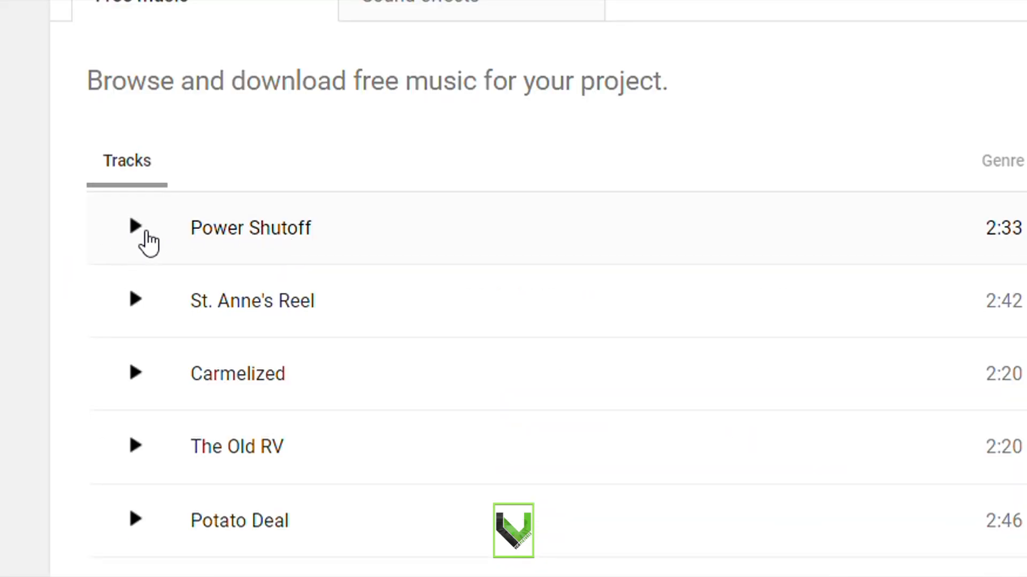
Start previewing the track Power Shutoff in the Audio Library's free music list
{"action": "left_click", "coordinate": [133, 227]}
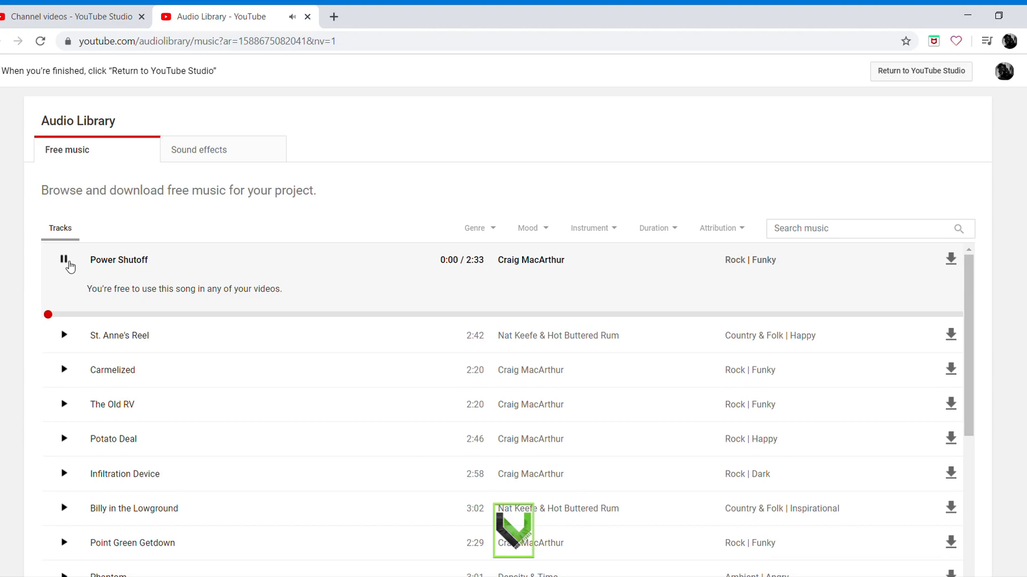